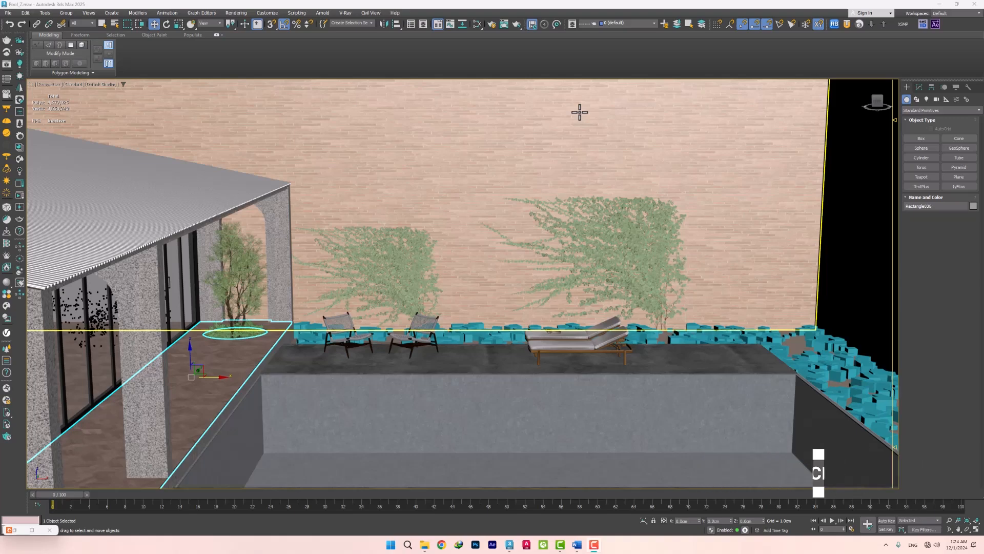
- Bring up Render Setup and show the Corona renderer's System settings
{"action": "left_click", "coordinate": [491, 23]}
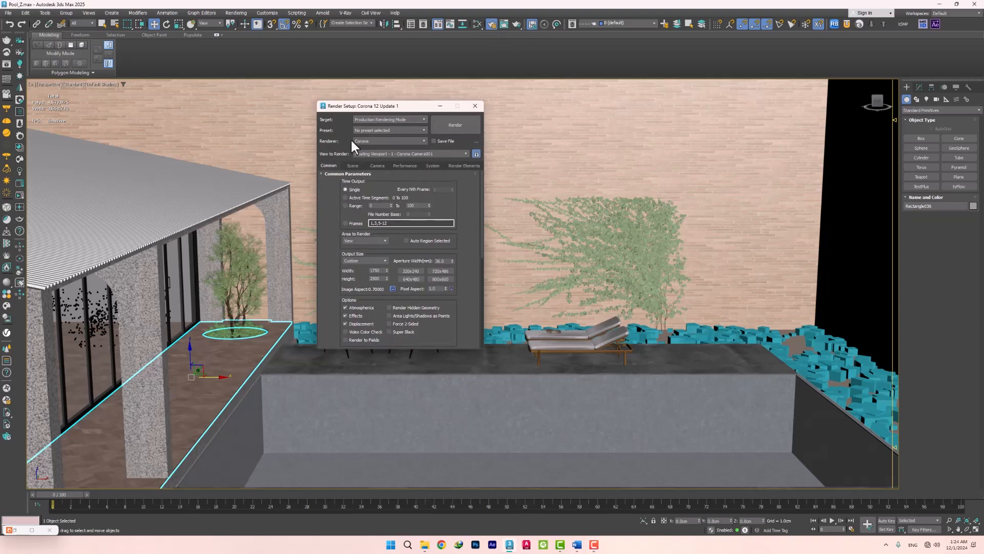
{"action": "left_click", "coordinate": [433, 166]}
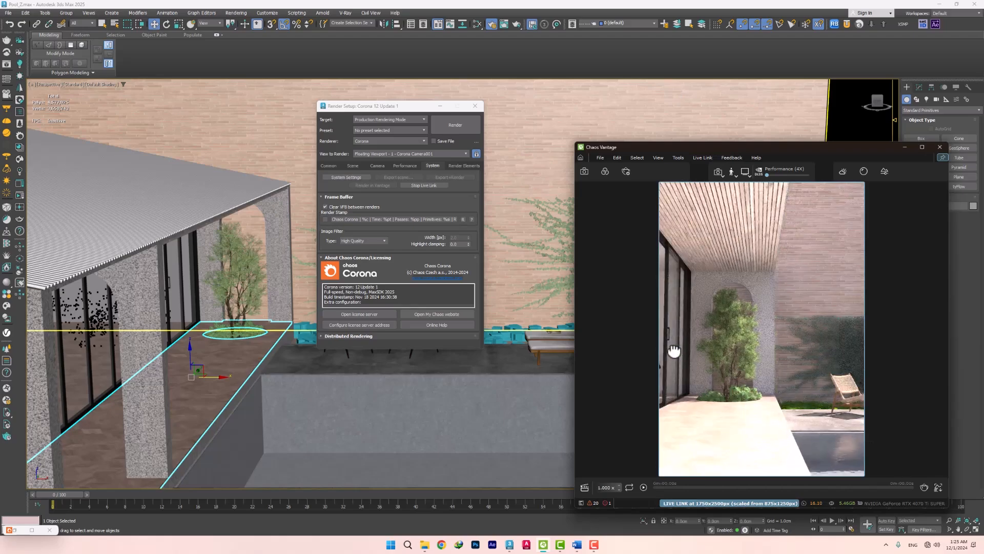
- Render the courtyard camera view in Vantage, then end the live link, leaving the render paused
{"action": "left_click", "coordinate": [583, 171]}
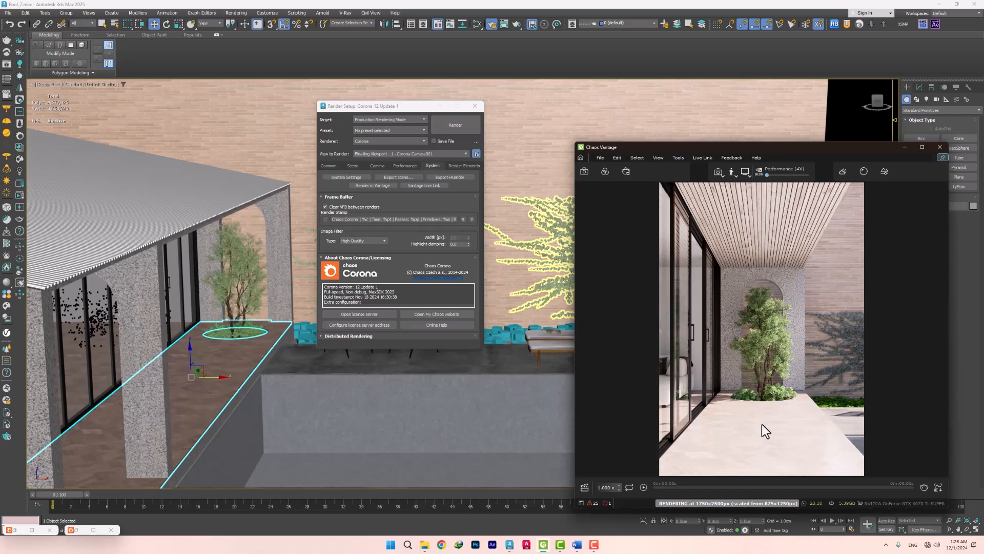
{"action": "mouse_move", "coordinate": [612, 185]}
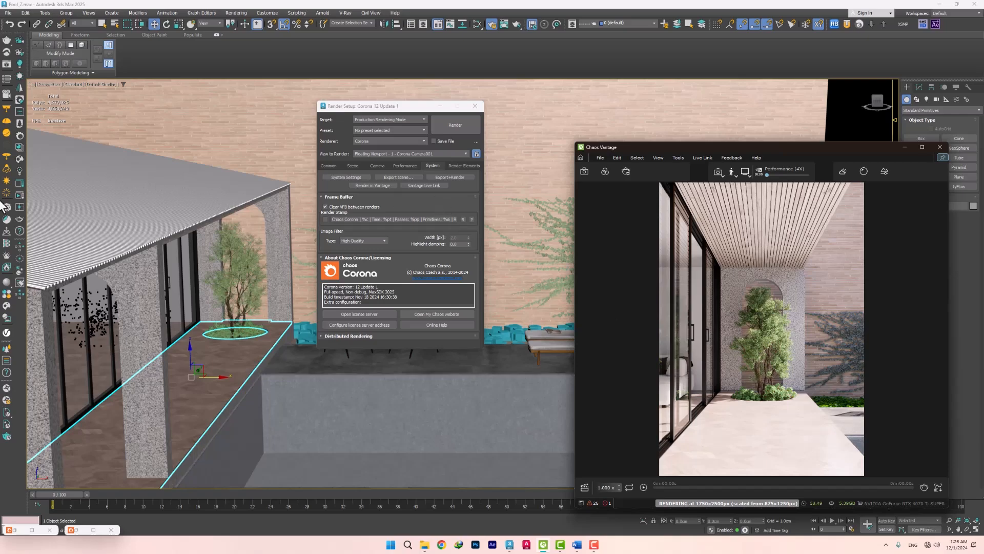
{"action": "left_click", "coordinate": [423, 185]}
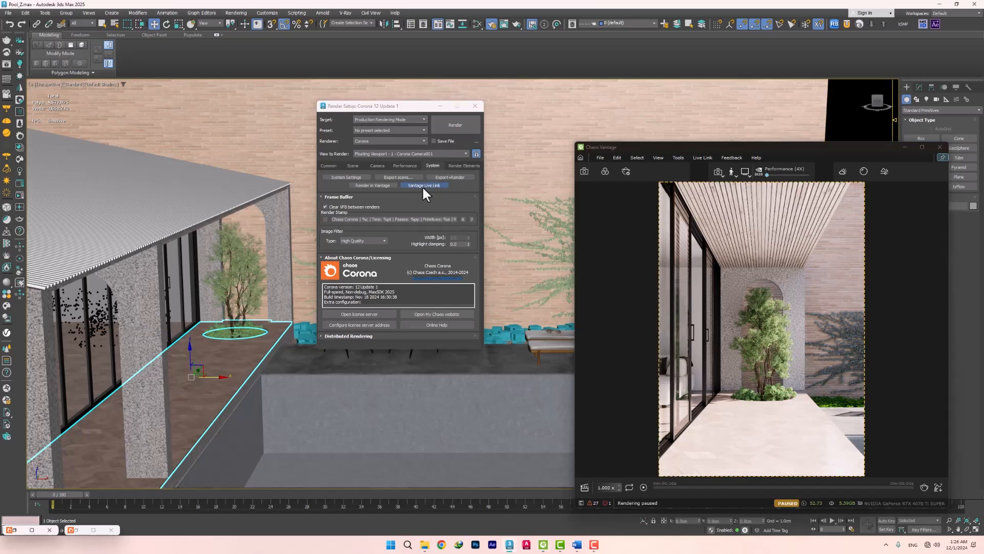
- Restart the Vantage live link and navigate along the glass doors up to the potted tree
{"action": "left_click", "coordinate": [424, 185]}
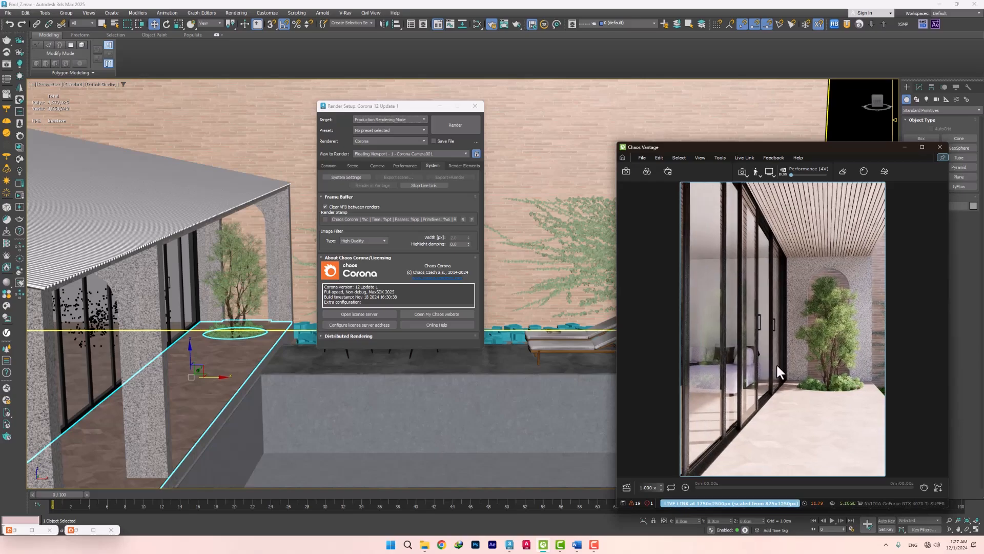
{"action": "left_click_drag", "start_coordinate": [778, 370], "coordinate": [917, 358]}
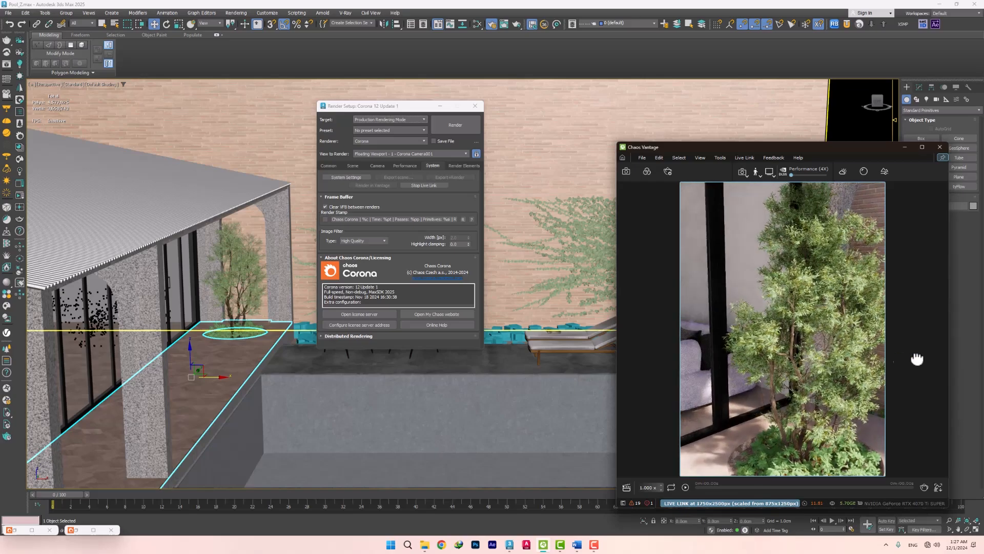
{"action": "left_click_drag", "start_coordinate": [917, 358], "coordinate": [814, 368]}
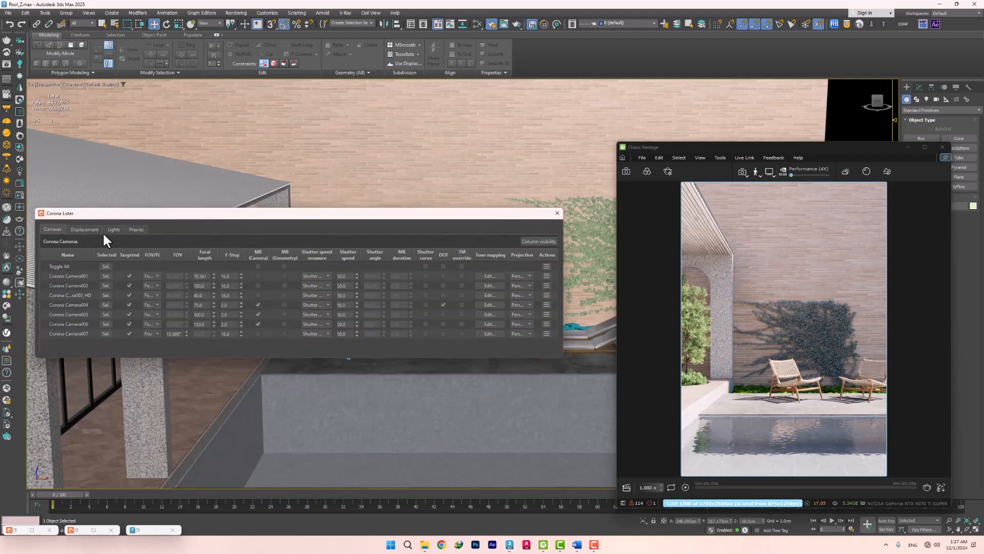
- Show the Lights list in Corona Lister to inspect Corona Sun001
{"action": "left_click", "coordinate": [113, 229]}
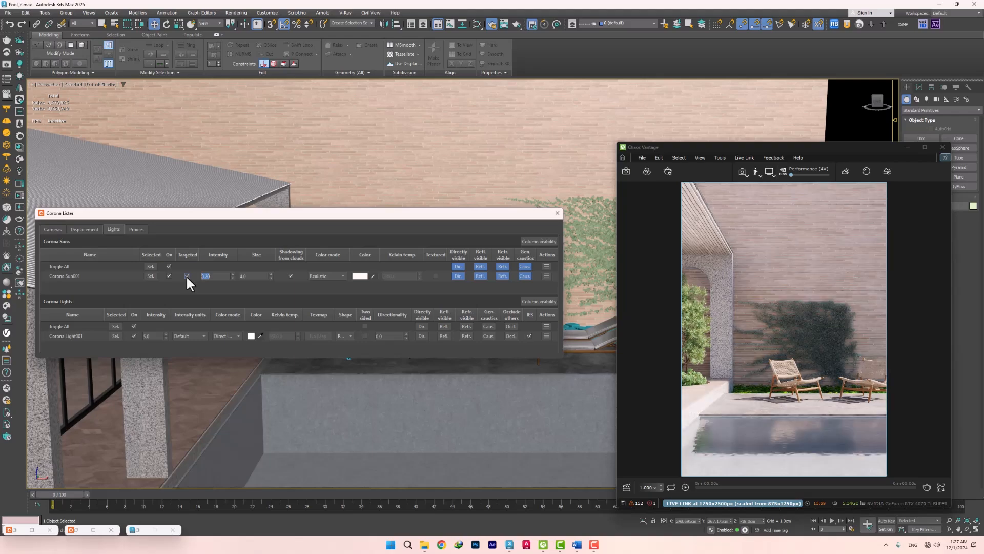
{"action": "mouse_move", "coordinate": [556, 214]}
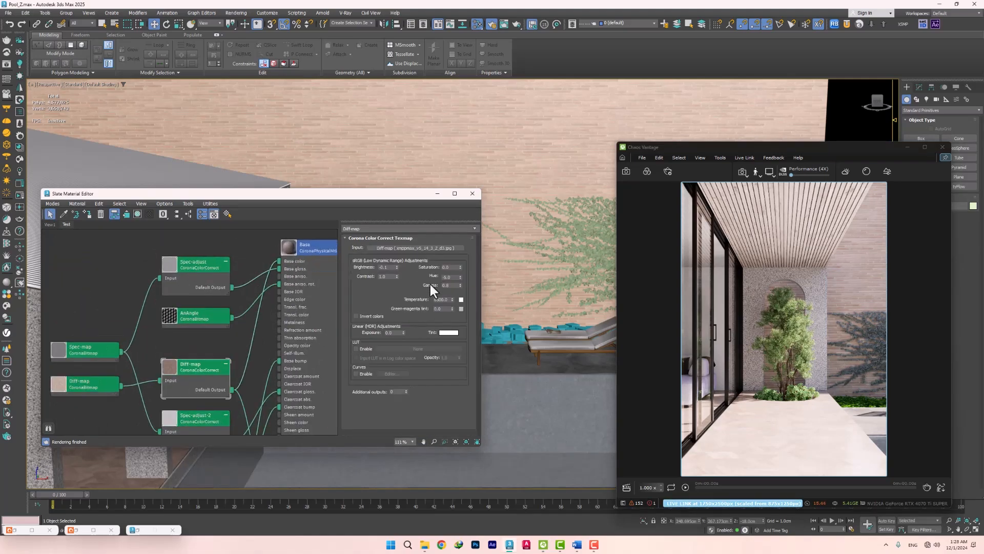
- Select the Diff-map Corona Color Correct node to edit its parameters
{"action": "left_click", "coordinate": [445, 286]}
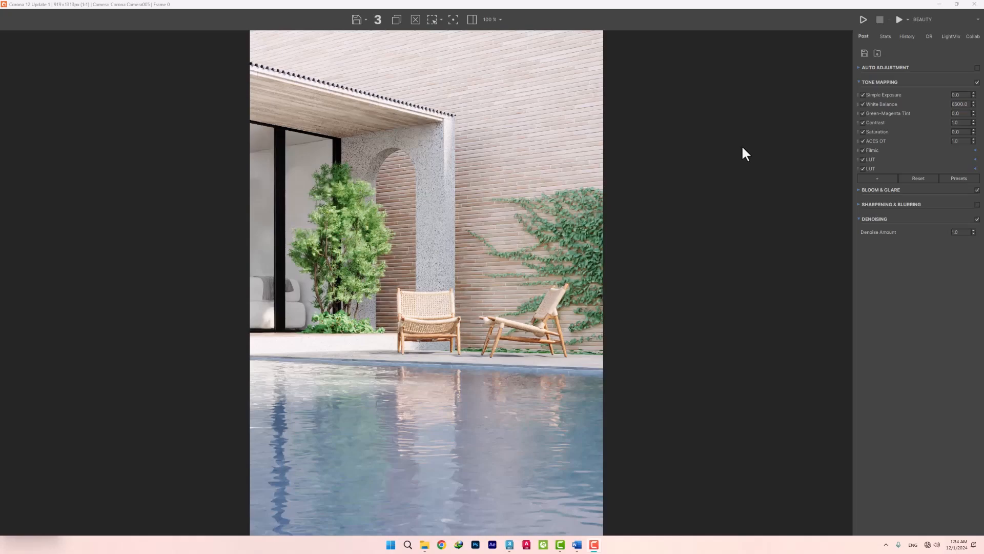
- Start interactive rendering of the two-chair poolside view in the Corona Frame Buffer
{"action": "left_click", "coordinate": [908, 19]}
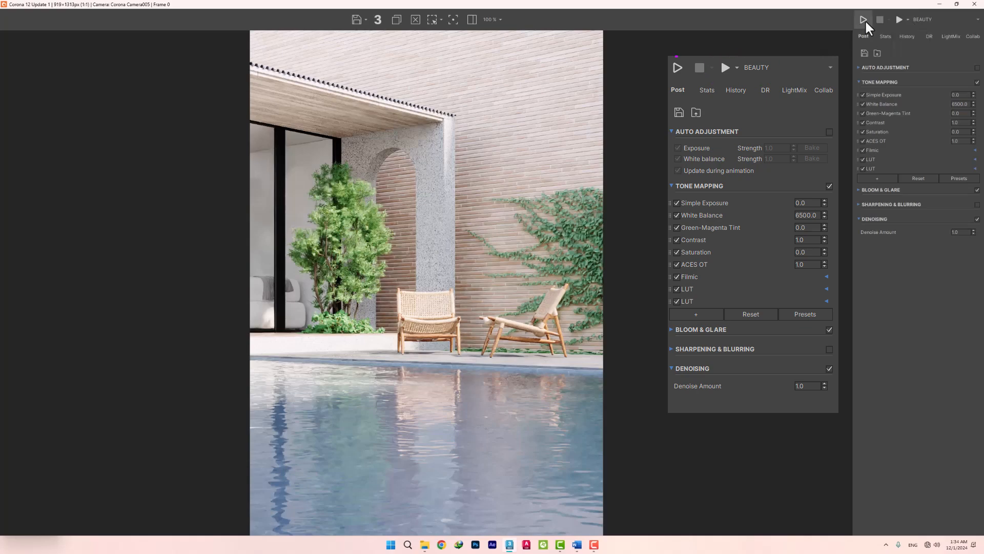
{"action": "mouse_move", "coordinate": [863, 19]}
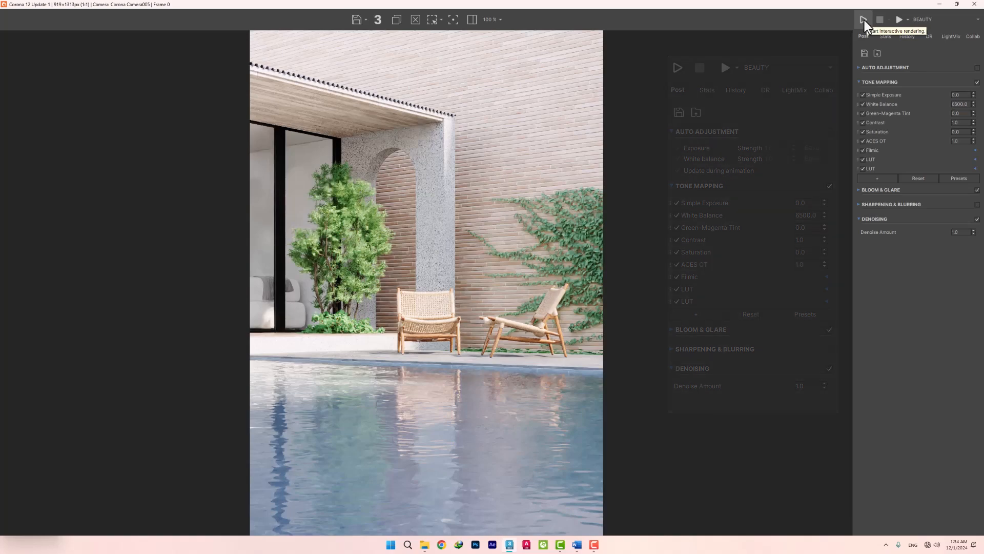
{"action": "left_click", "coordinate": [862, 19]}
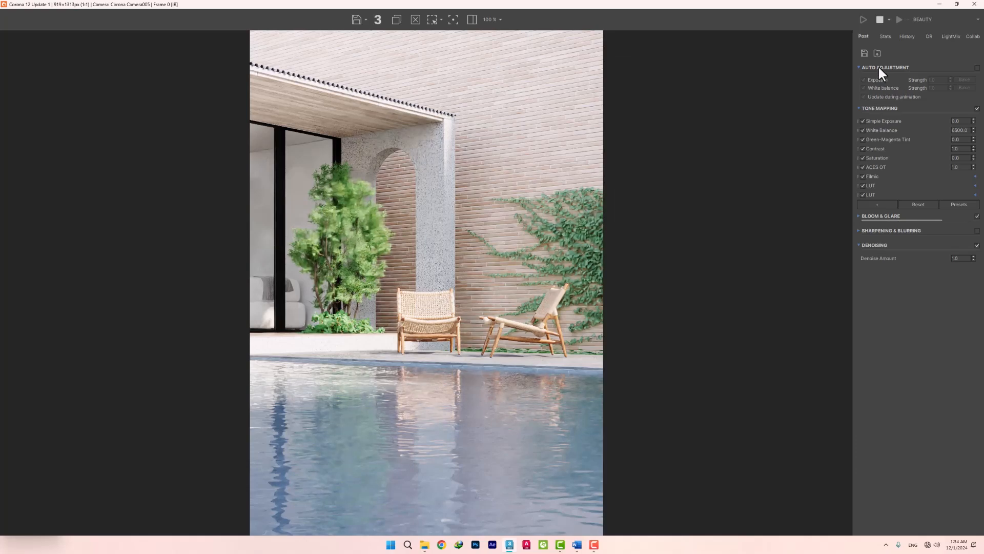
- Collapse Auto Adjustment, check the Collab panel's login status, and return to Post
{"action": "left_click", "coordinate": [859, 67]}
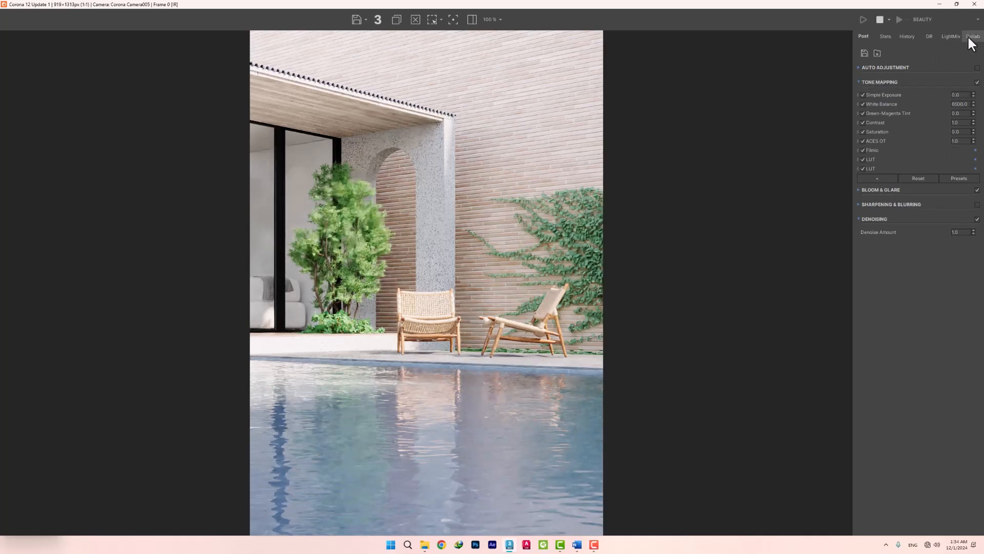
{"action": "left_click", "coordinate": [973, 35]}
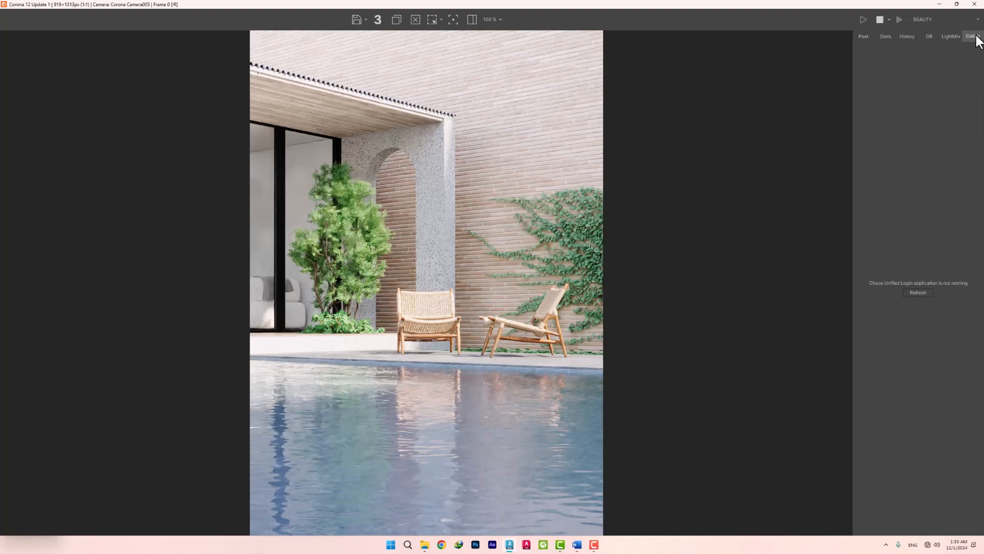
{"action": "left_click", "coordinate": [863, 36]}
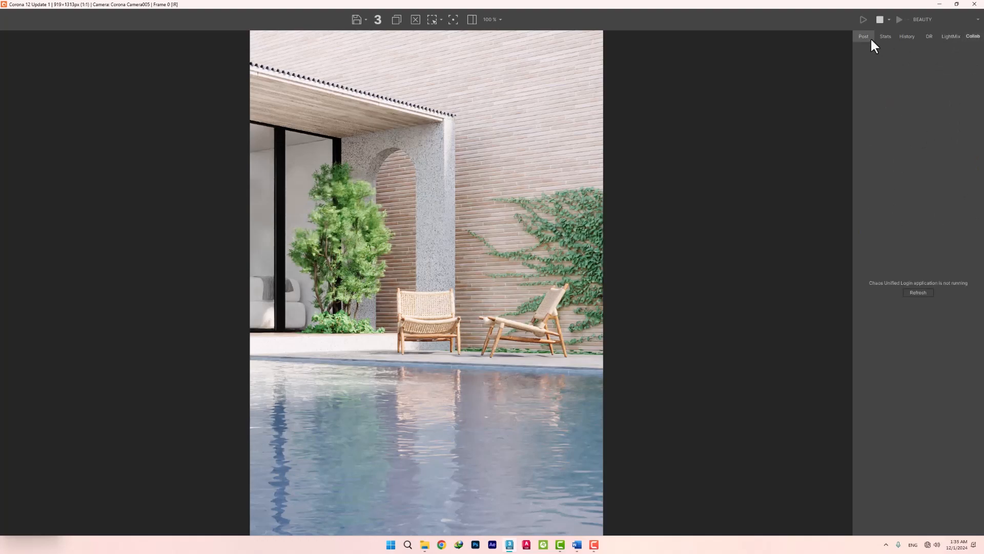
{"action": "mouse_move", "coordinate": [871, 42]}
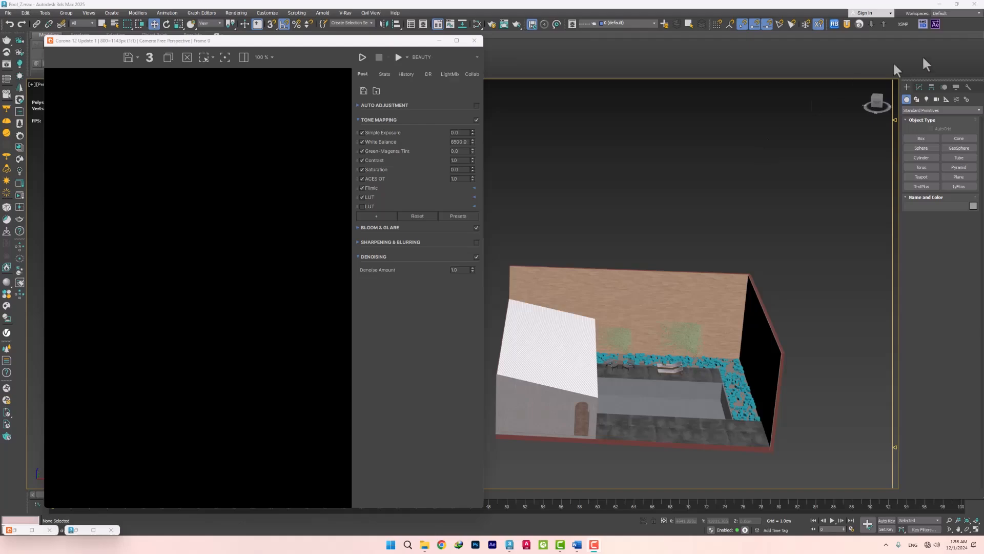
- Select Corona Sun001, start interactive rendering, and drag the sun to change lighting direction
{"action": "left_click", "coordinate": [920, 138]}
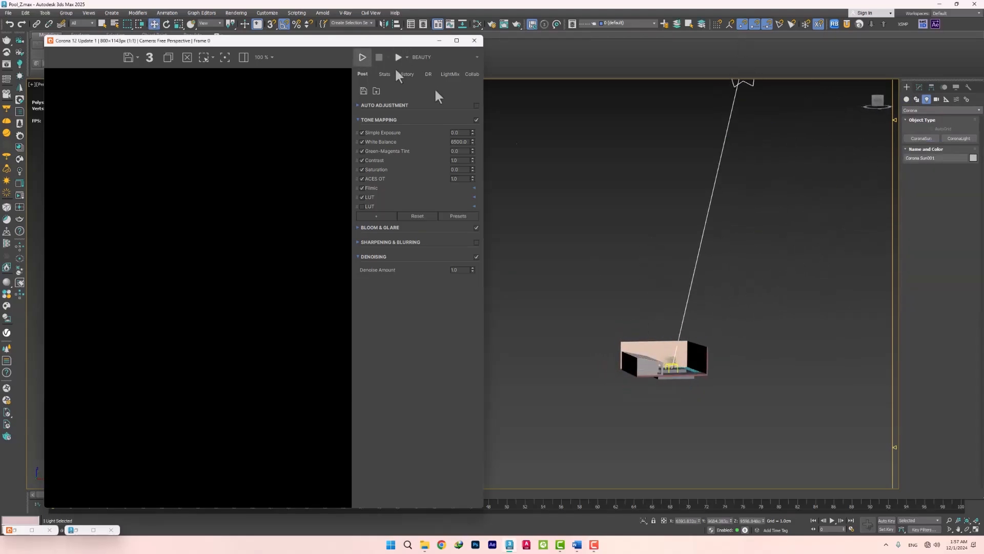
{"action": "left_click", "coordinate": [362, 57]}
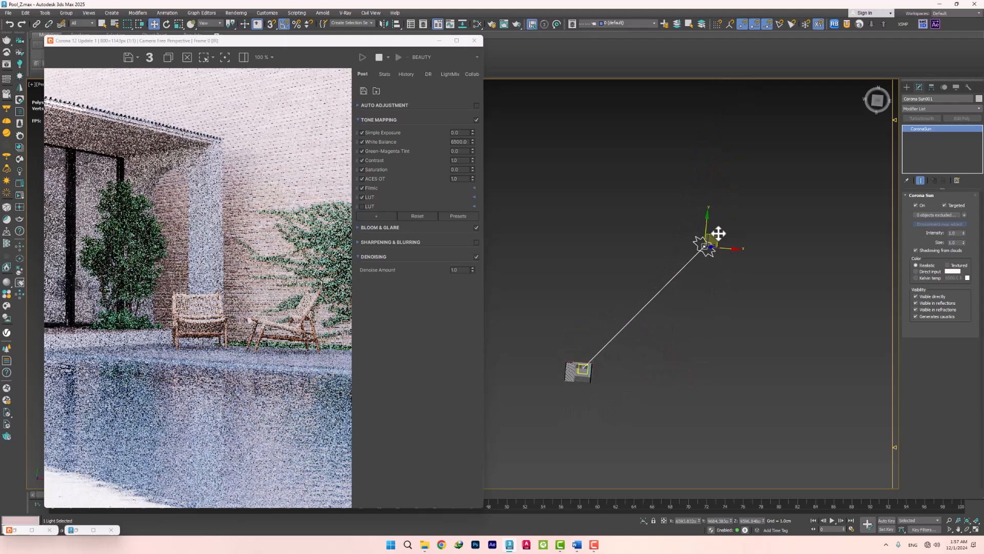
{"action": "left_click_drag", "start_coordinate": [708, 242], "coordinate": [728, 317]}
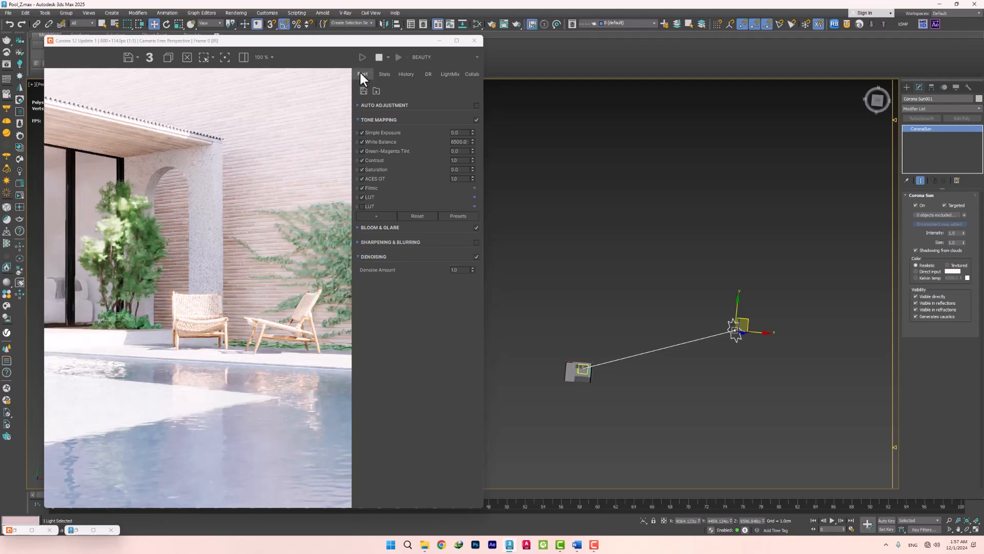
- Enable Auto Adjustment, toggling Exposure and White balance off and back on to compare
{"action": "left_click", "coordinate": [358, 105]}
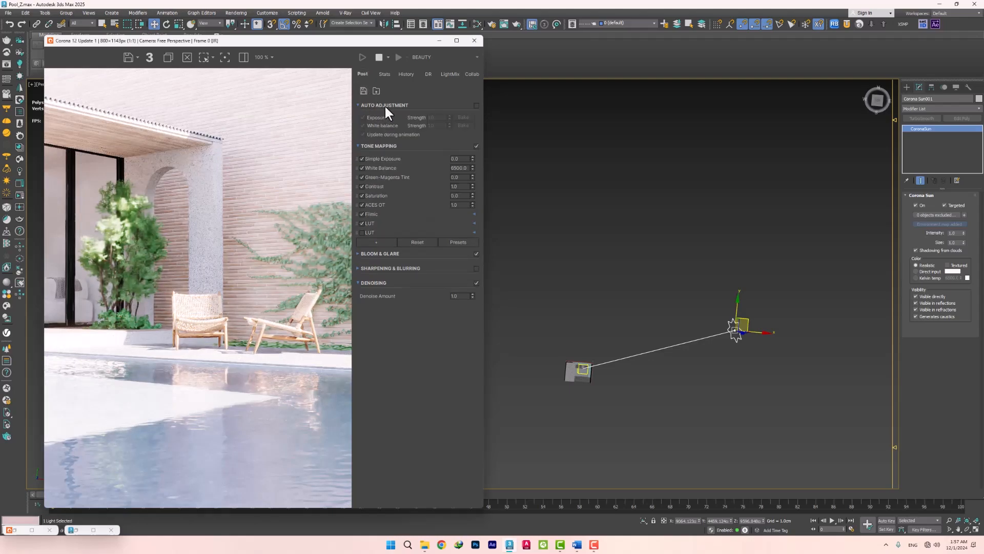
{"action": "left_click", "coordinate": [475, 105]}
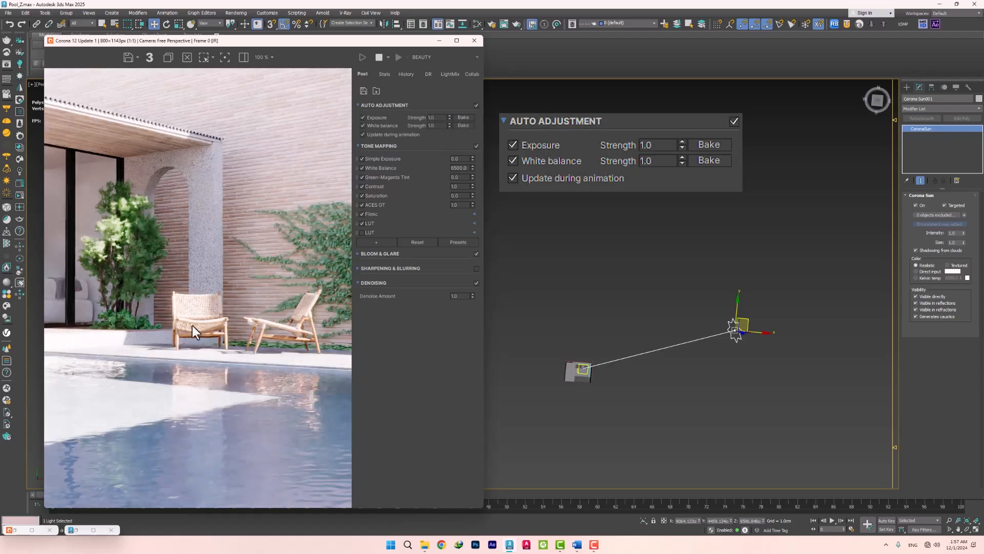
{"action": "mouse_move", "coordinate": [87, 437]}
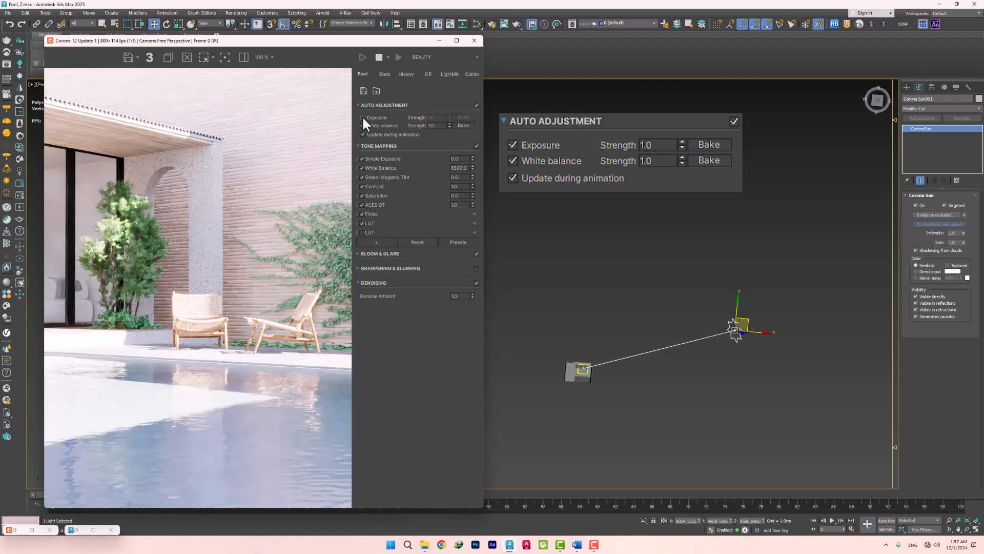
{"action": "left_click", "coordinate": [439, 118]}
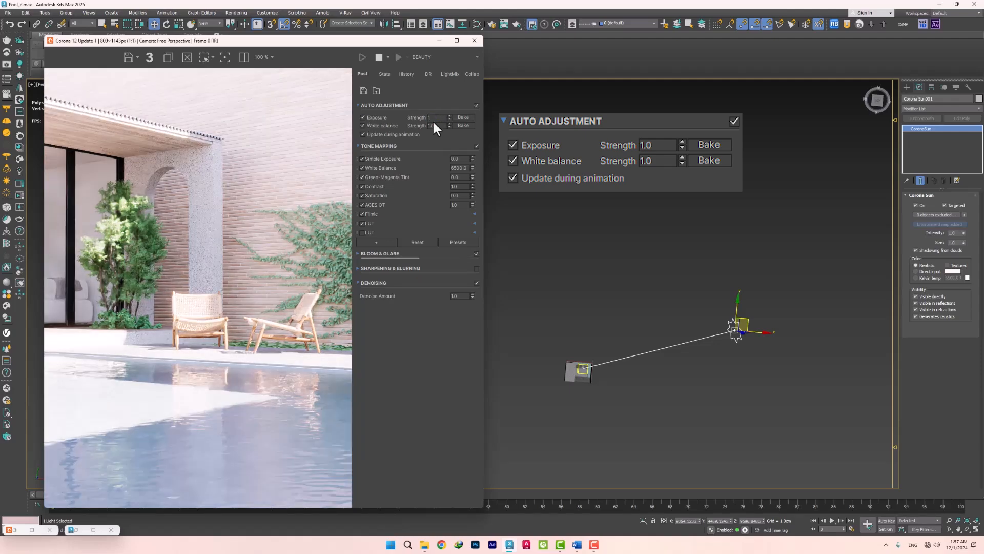
{"action": "left_click", "coordinate": [362, 125]}
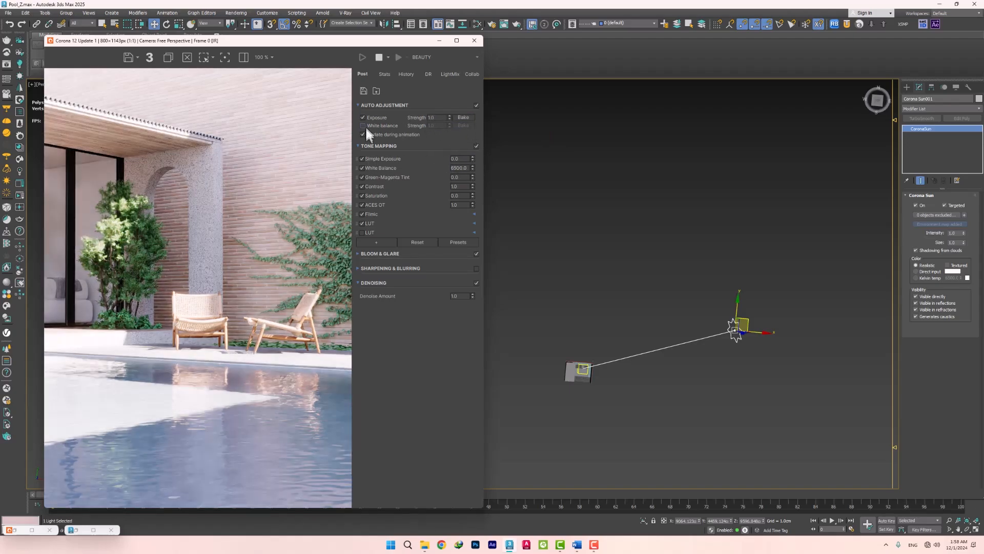
{"action": "left_click", "coordinate": [363, 125]}
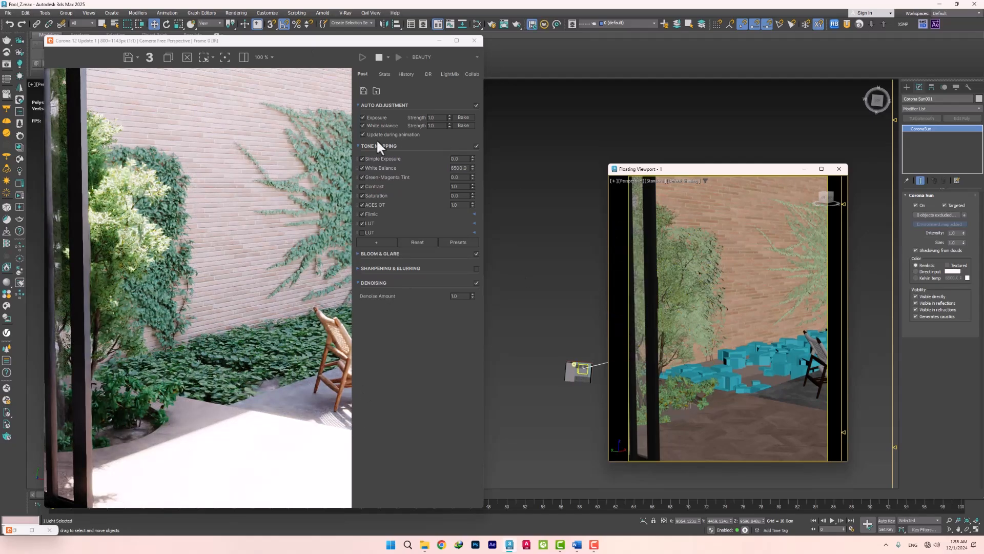
{"action": "mouse_move", "coordinate": [423, 141]}
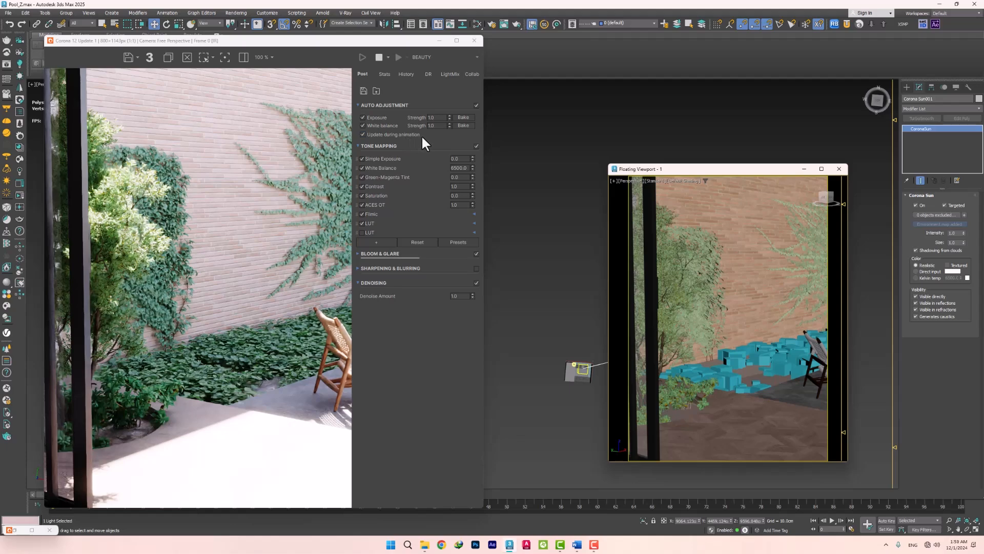
{"action": "left_click", "coordinate": [363, 134]}
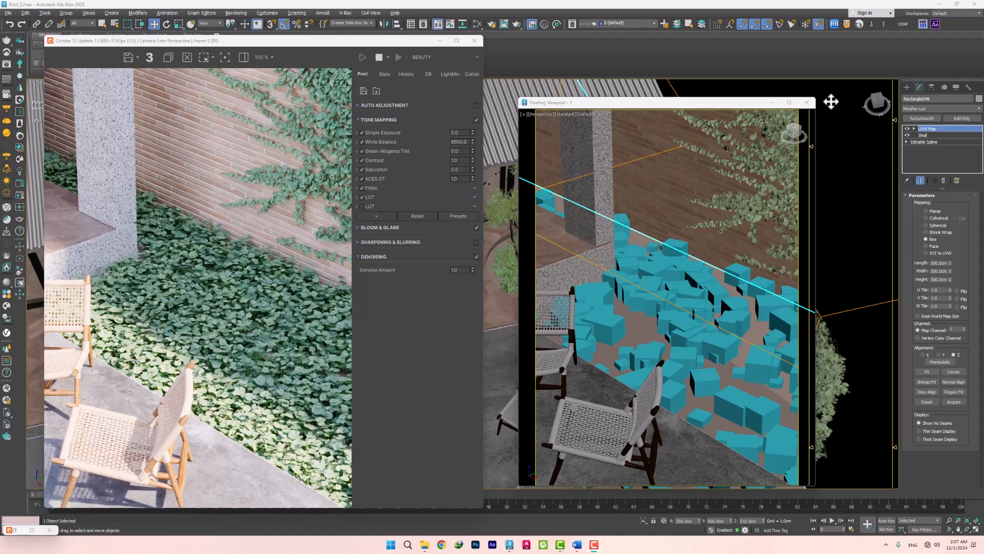
{"action": "mouse_move", "coordinate": [736, 252]}
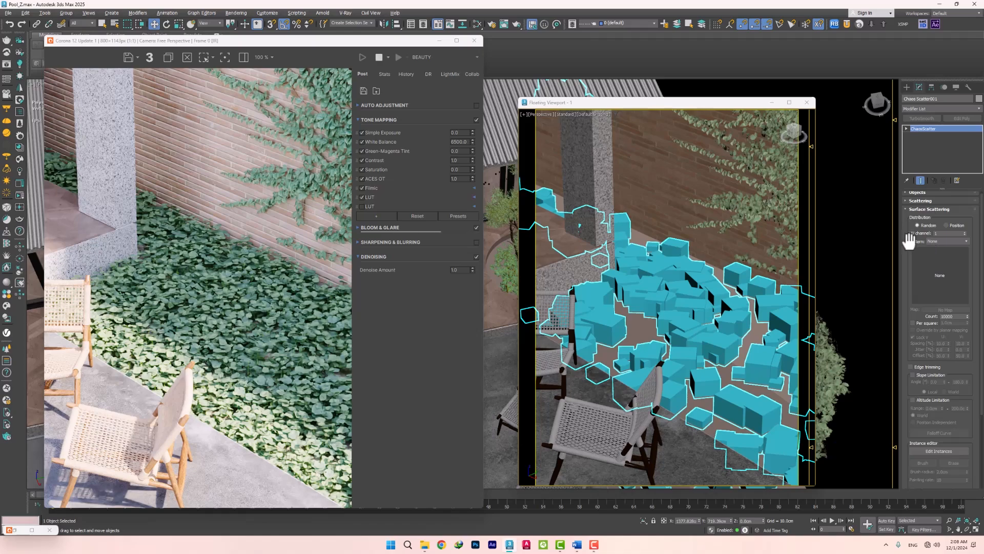
- Try several Chaos Scatter pattern presets, settling on a stretched streaks distribution
{"action": "left_click", "coordinate": [947, 241]}
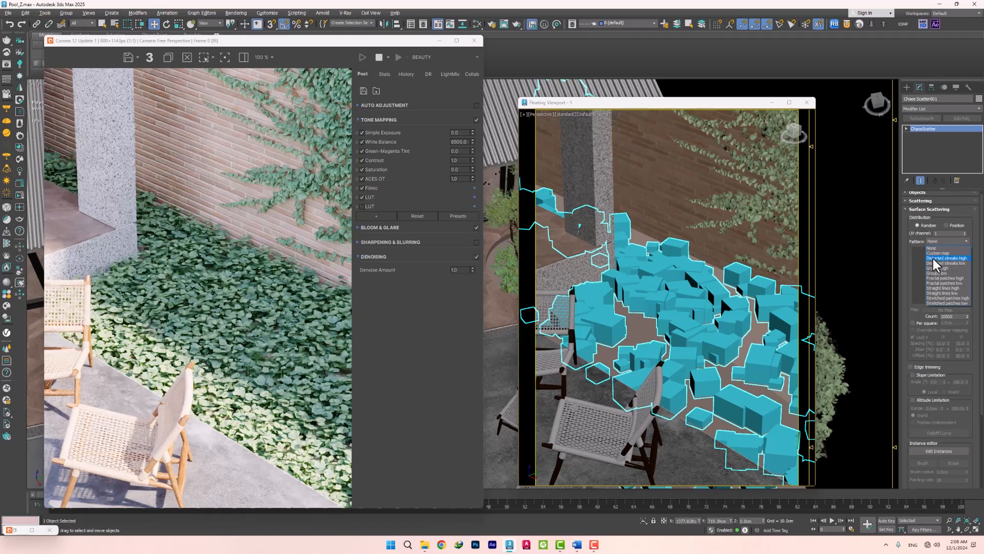
{"action": "left_click", "coordinate": [947, 258]}
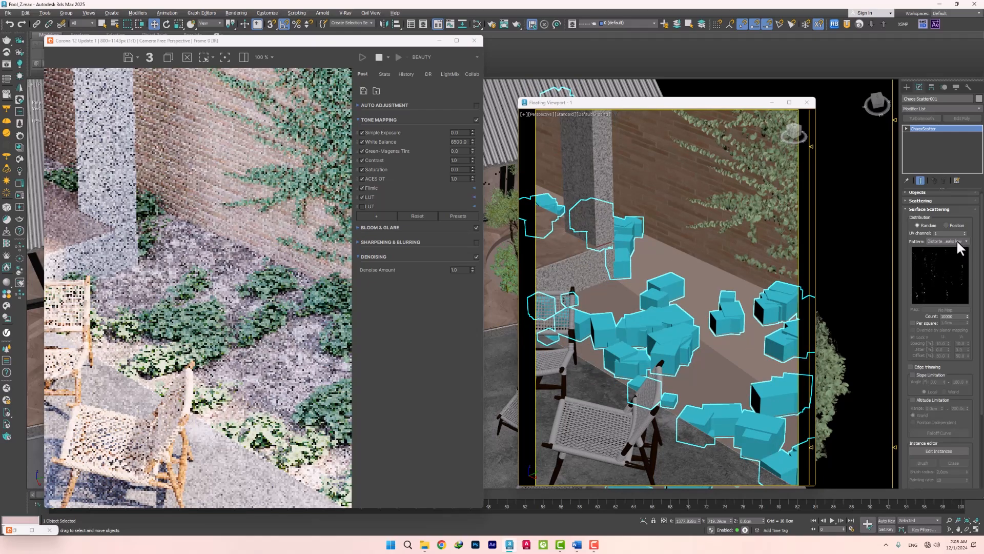
{"action": "left_click", "coordinate": [941, 241]}
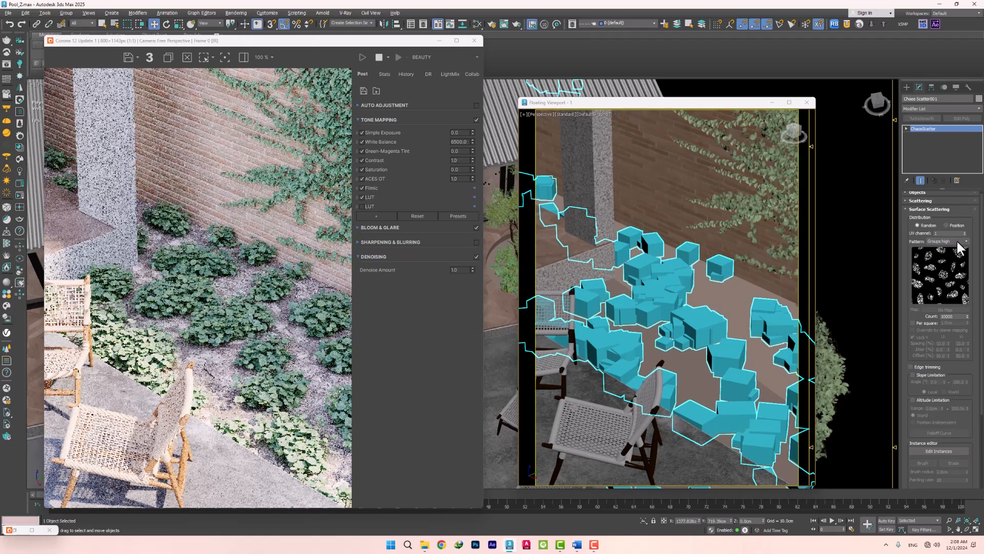
{"action": "left_click", "coordinate": [944, 240]}
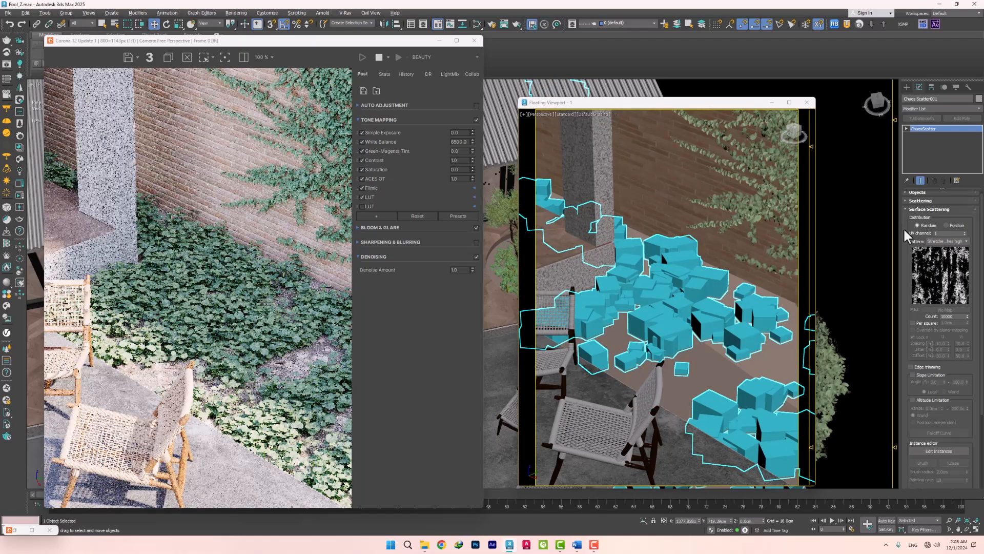
{"action": "mouse_move", "coordinate": [934, 232]}
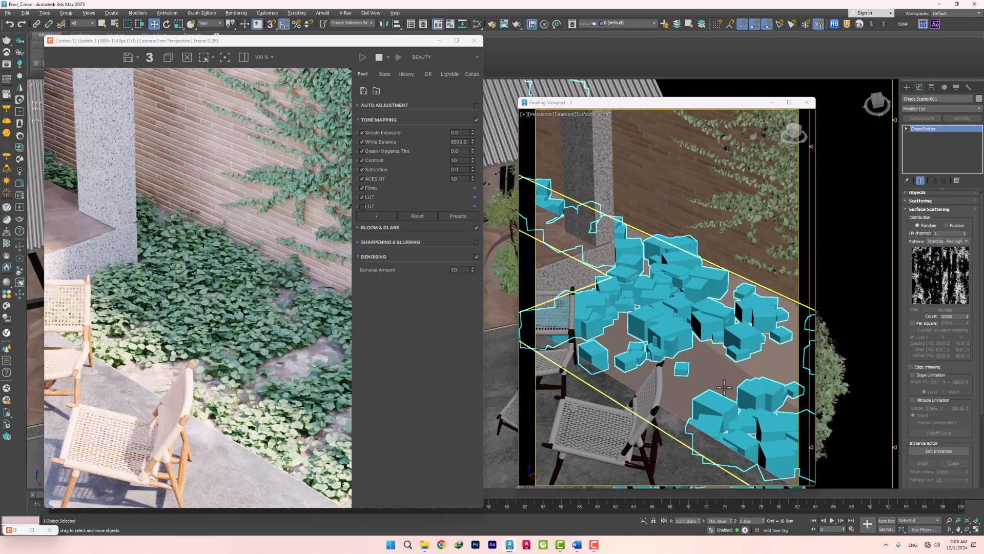
{"action": "mouse_move", "coordinate": [706, 359]}
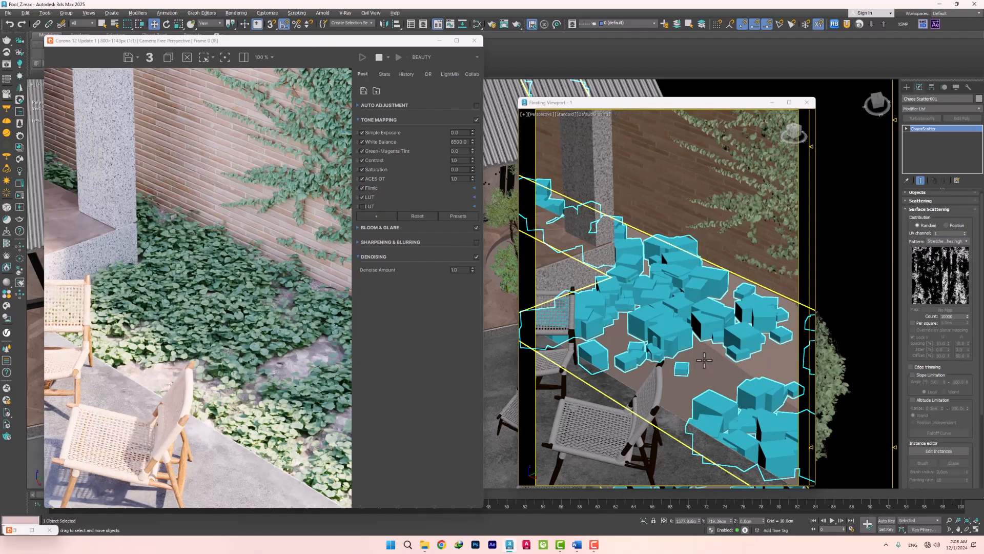
{"action": "mouse_move", "coordinate": [934, 233]}
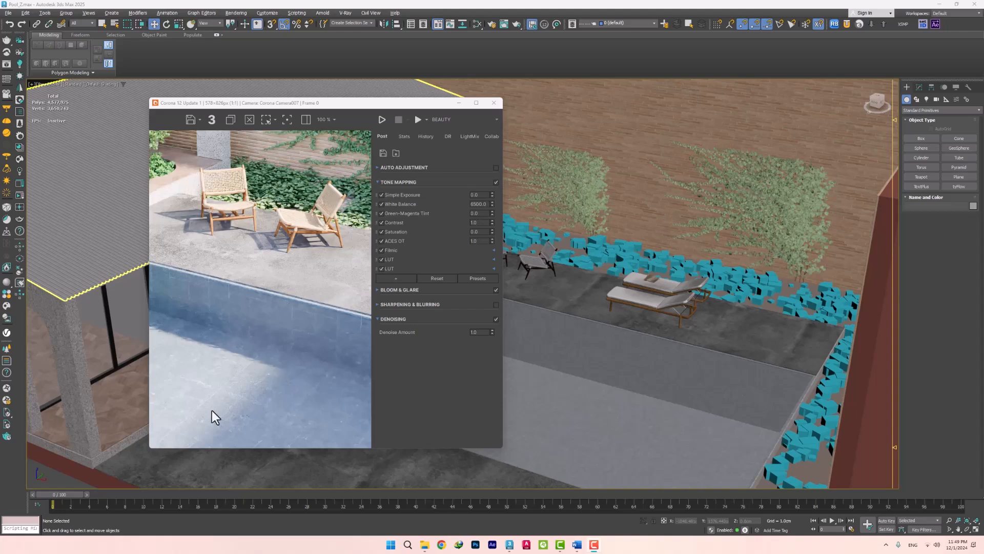
{"action": "mouse_move", "coordinate": [203, 435]}
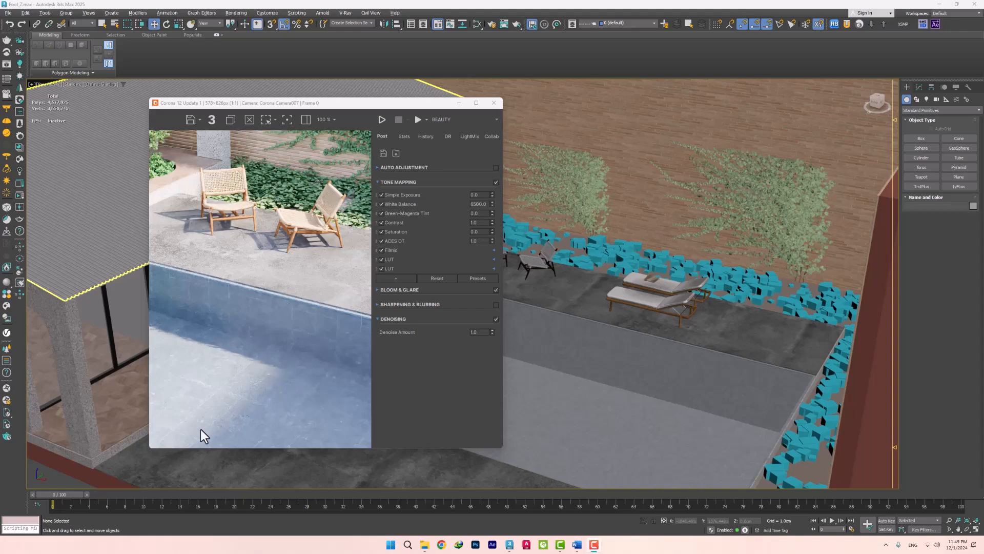
{"action": "mouse_move", "coordinate": [232, 417]}
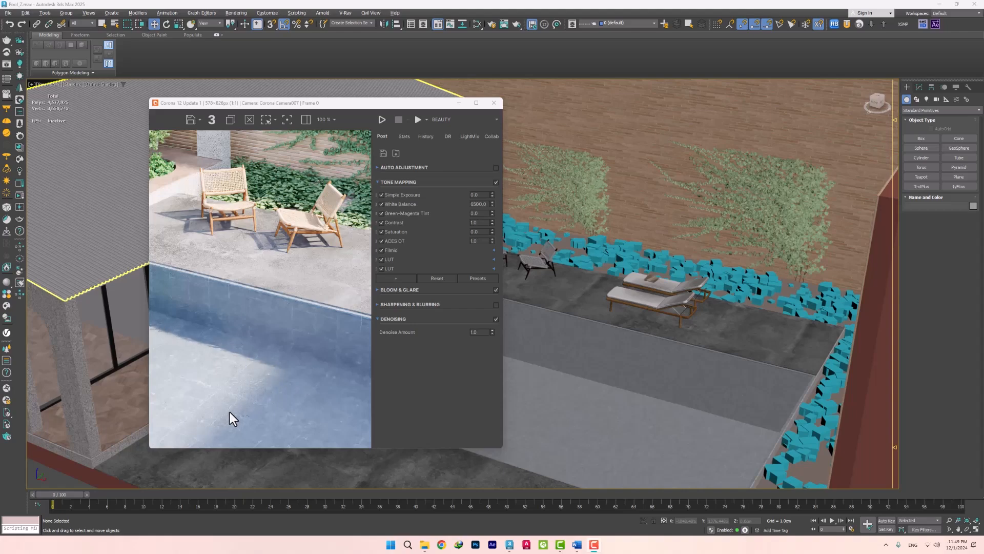
{"action": "mouse_move", "coordinate": [233, 413]}
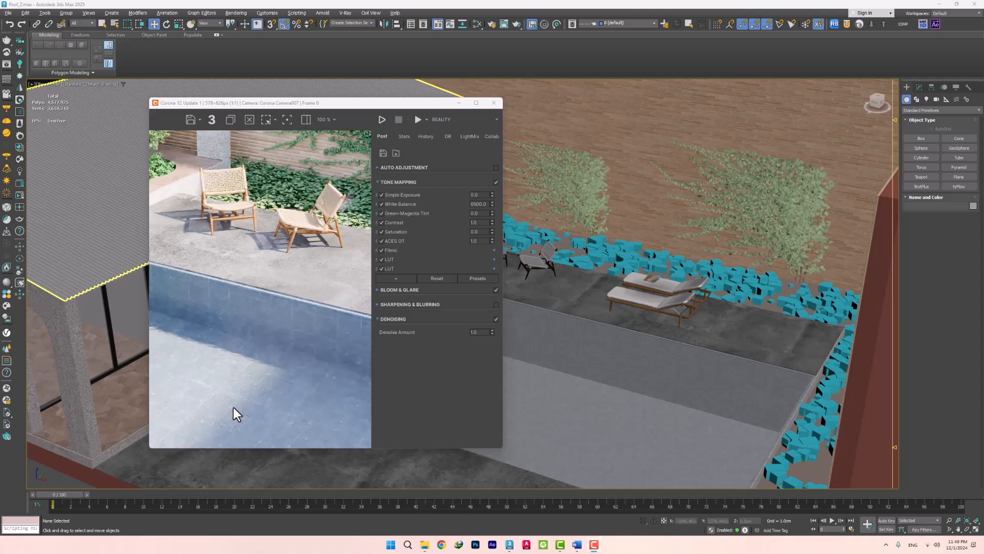
{"action": "mouse_move", "coordinate": [489, 23]}
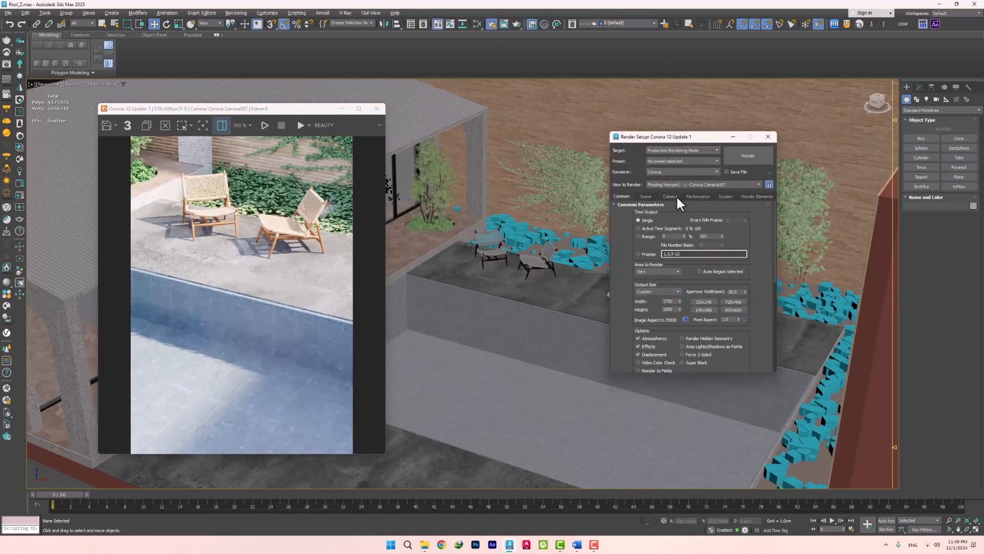
- Enable the Caustics Solver in Performance settings so three pool objects receive caustics
{"action": "left_click", "coordinate": [697, 196]}
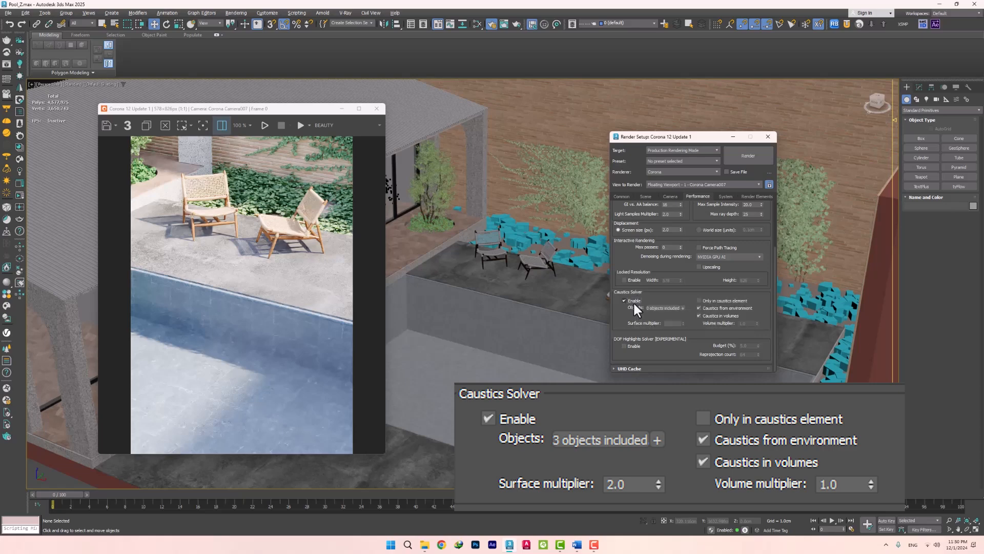
{"action": "mouse_move", "coordinate": [689, 299]}
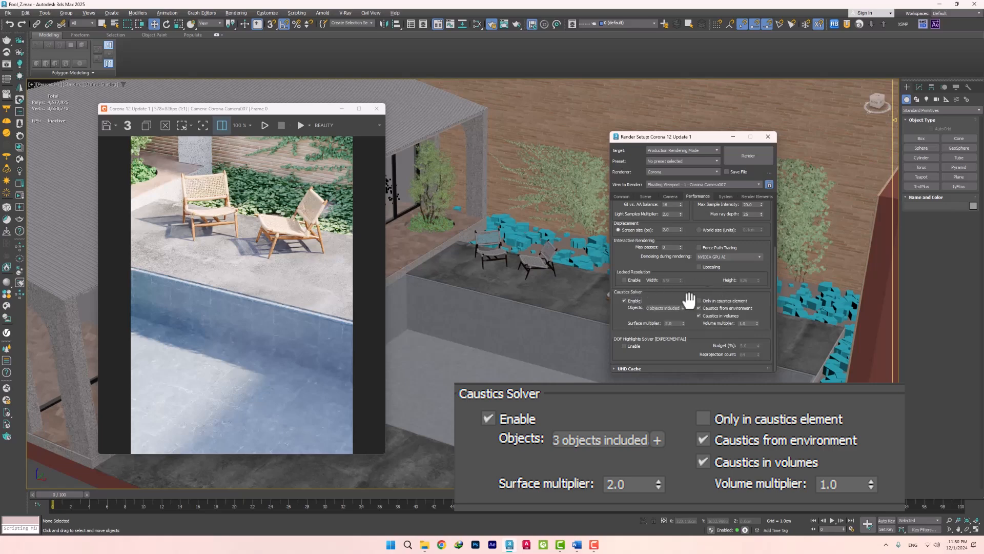
{"action": "mouse_move", "coordinate": [708, 315]}
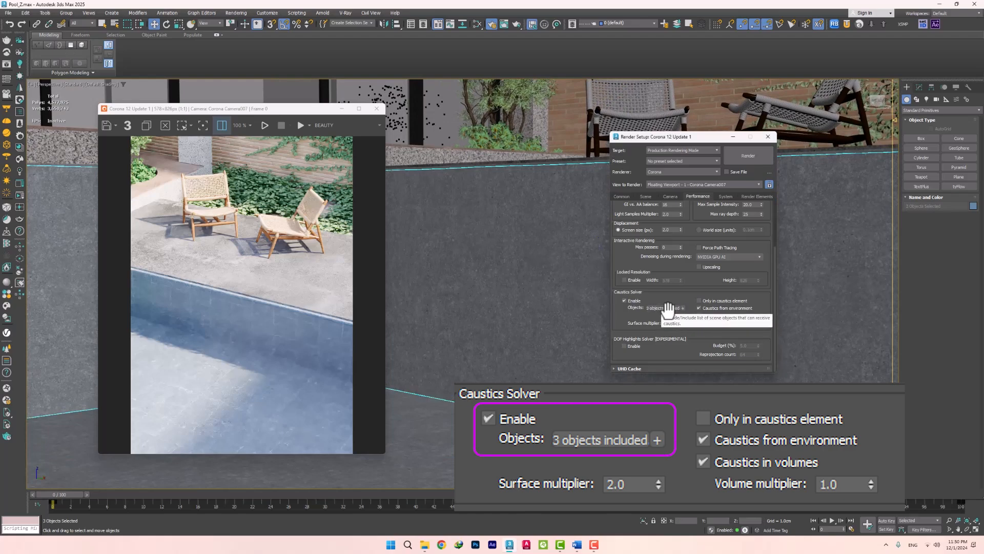
- Review the caustics object list unchanged, then add a CShading_Caustics render element
{"action": "left_click", "coordinate": [655, 308]}
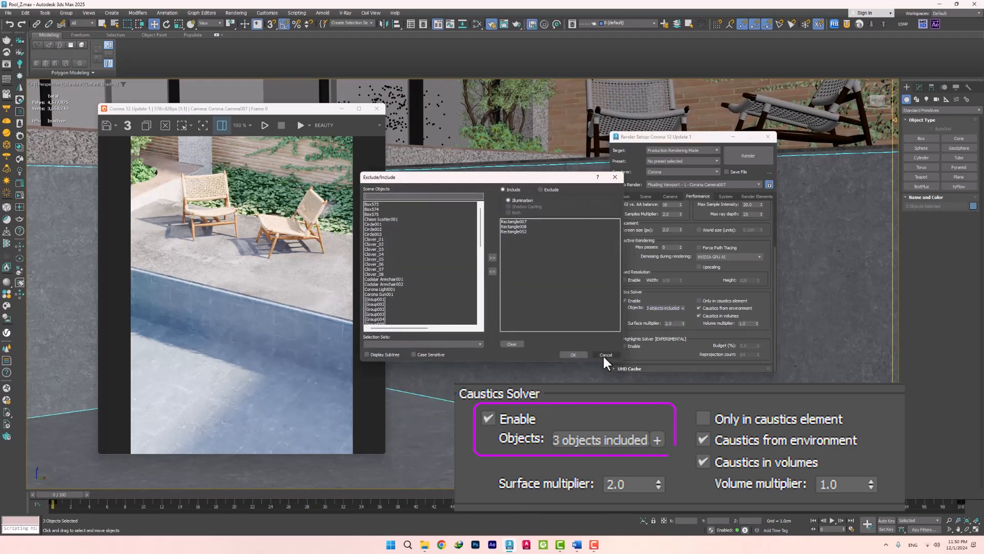
{"action": "left_click", "coordinate": [605, 354]}
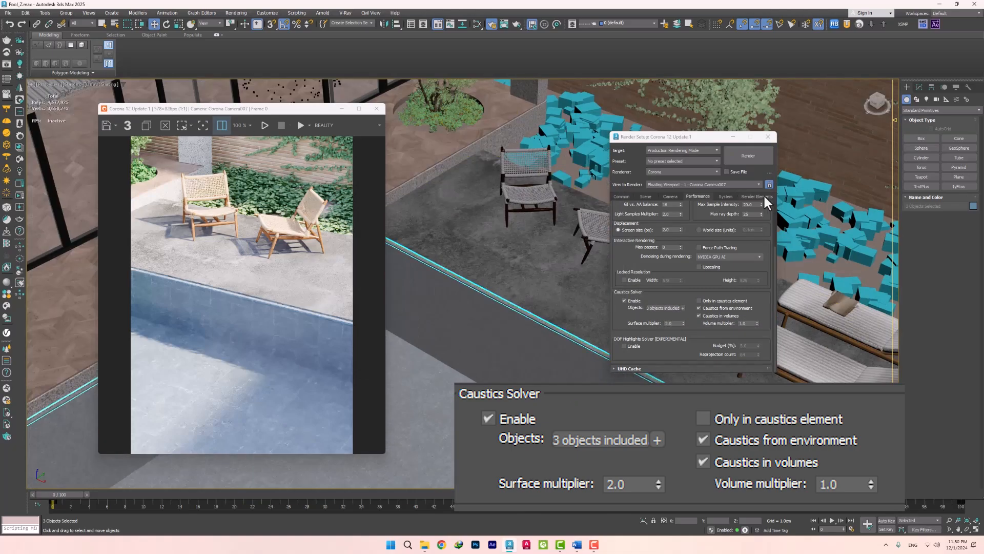
{"action": "left_click", "coordinate": [763, 196]}
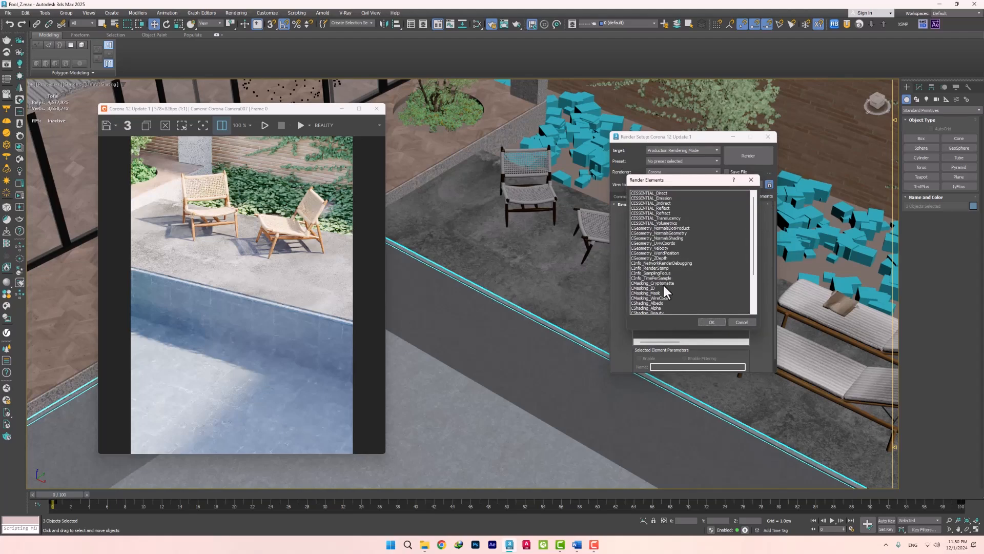
{"action": "left_click", "coordinate": [649, 272]}
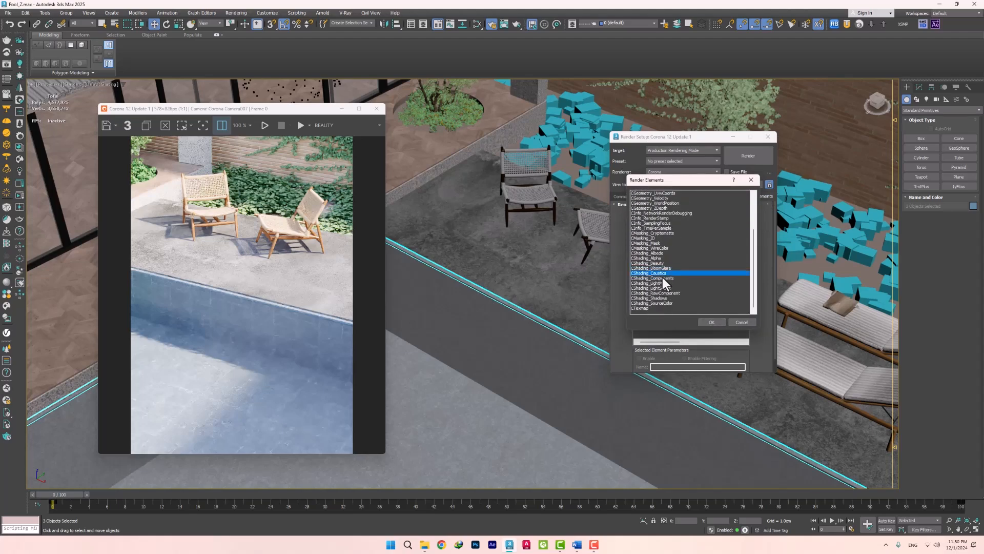
{"action": "left_click", "coordinate": [711, 322]}
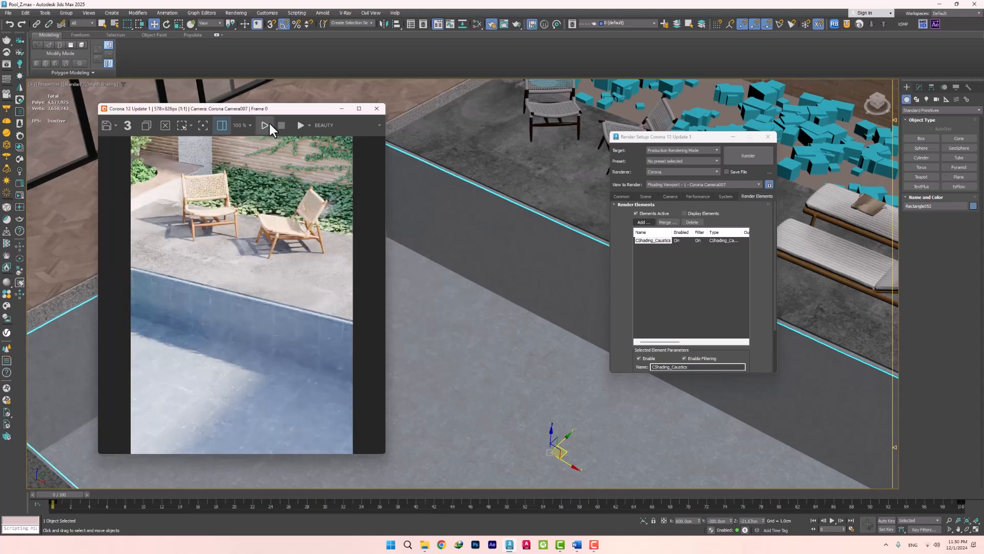
- Render the pool interactively, preview the CShading_Caustics pass, then return to the BEAUTY pass
{"action": "left_click", "coordinate": [263, 125]}
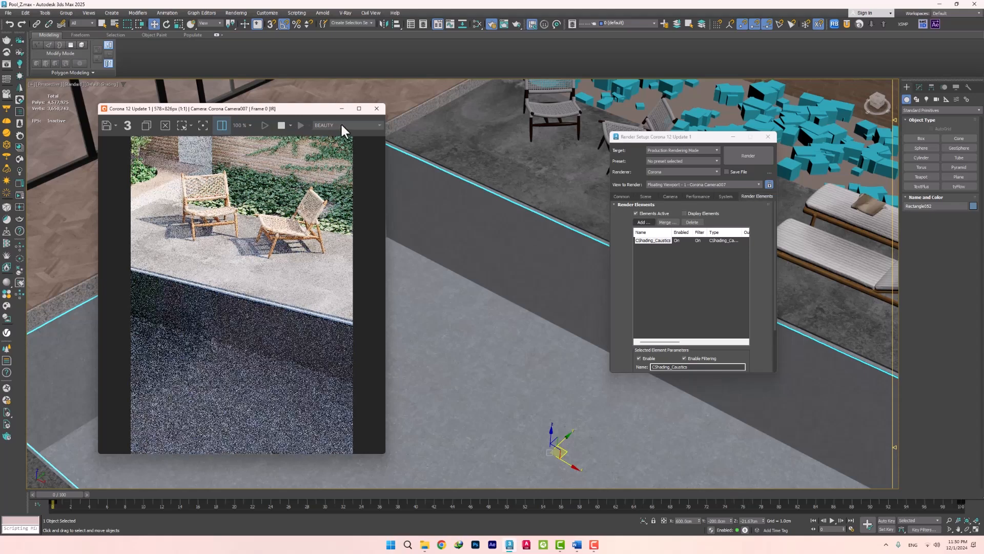
{"action": "left_click", "coordinate": [347, 126]}
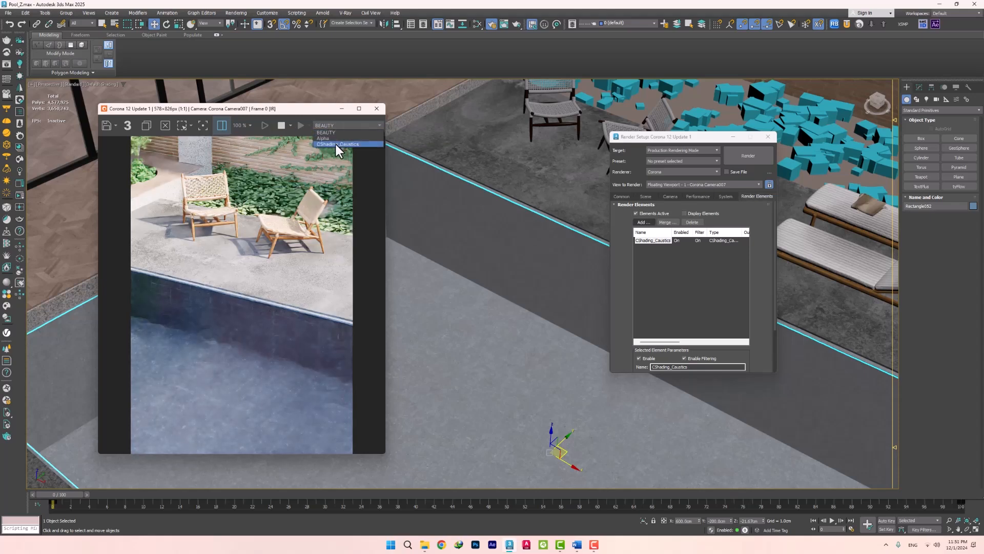
{"action": "left_click", "coordinate": [339, 143]}
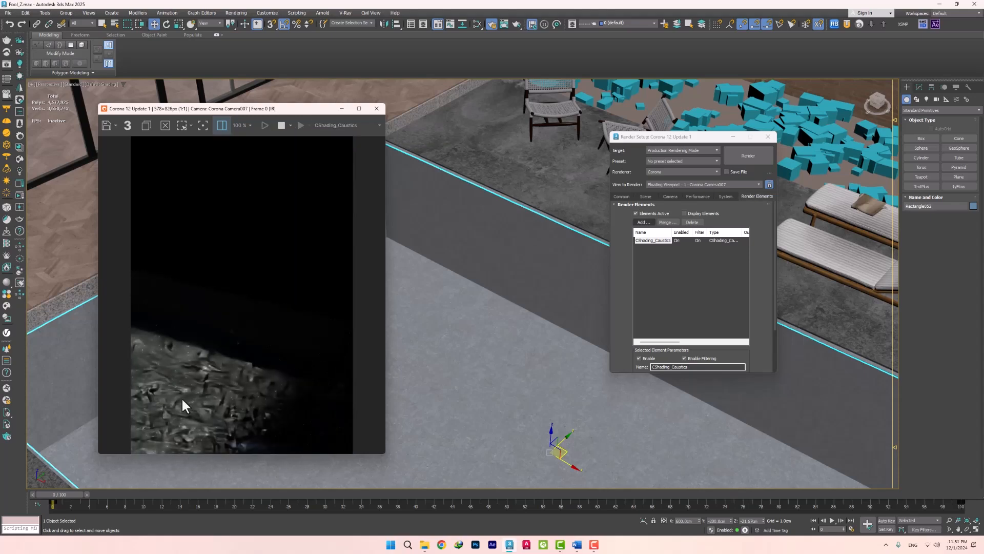
{"action": "left_click", "coordinate": [348, 125]}
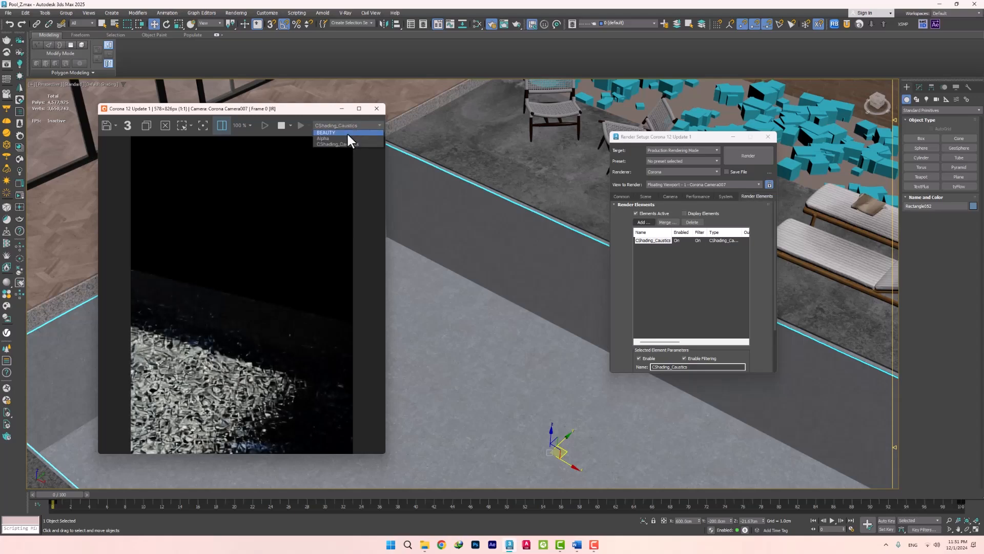
{"action": "left_click", "coordinate": [326, 132]}
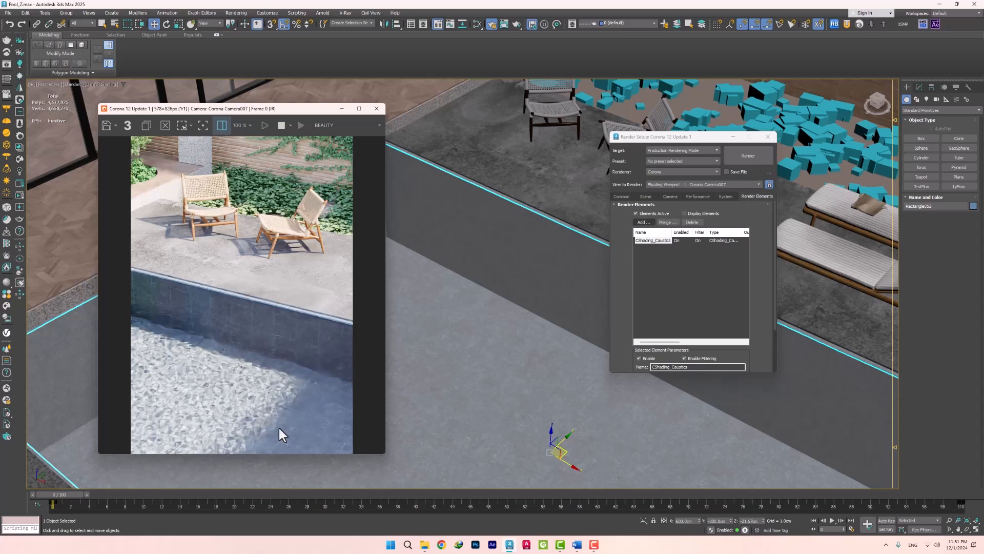
- Revisit the caustics solver settings and switch the displayed VFB render pass
{"action": "left_click", "coordinate": [697, 196]}
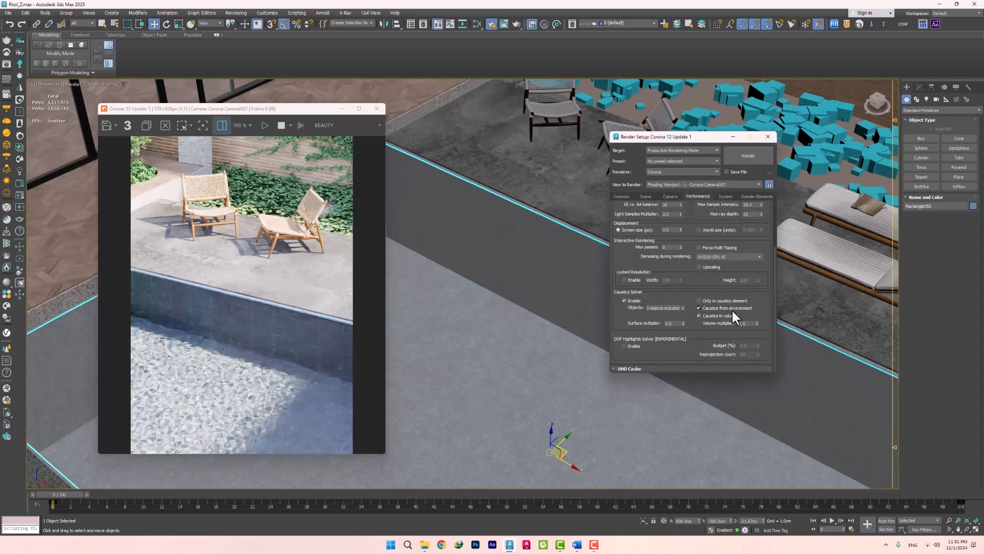
{"action": "mouse_move", "coordinate": [719, 321]}
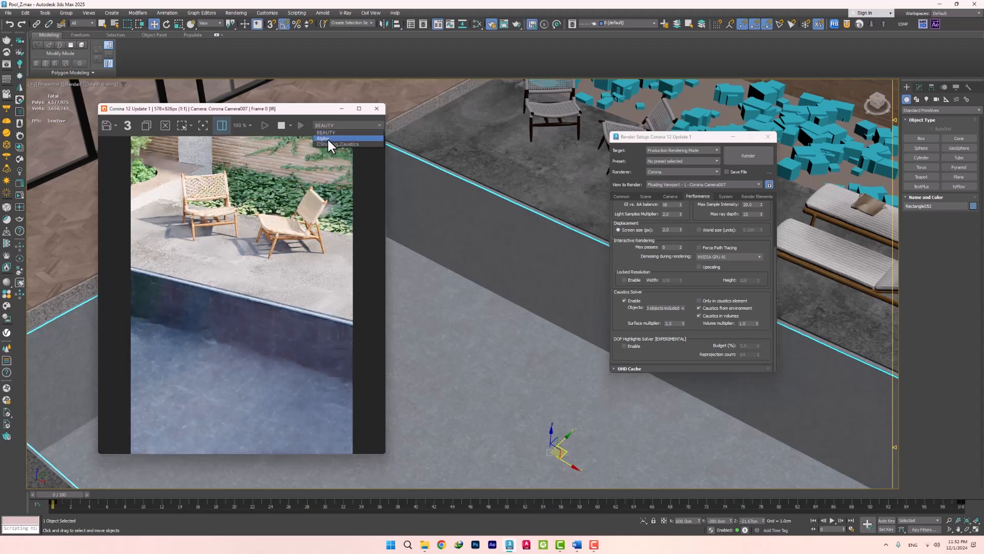
{"action": "left_click", "coordinate": [344, 143]}
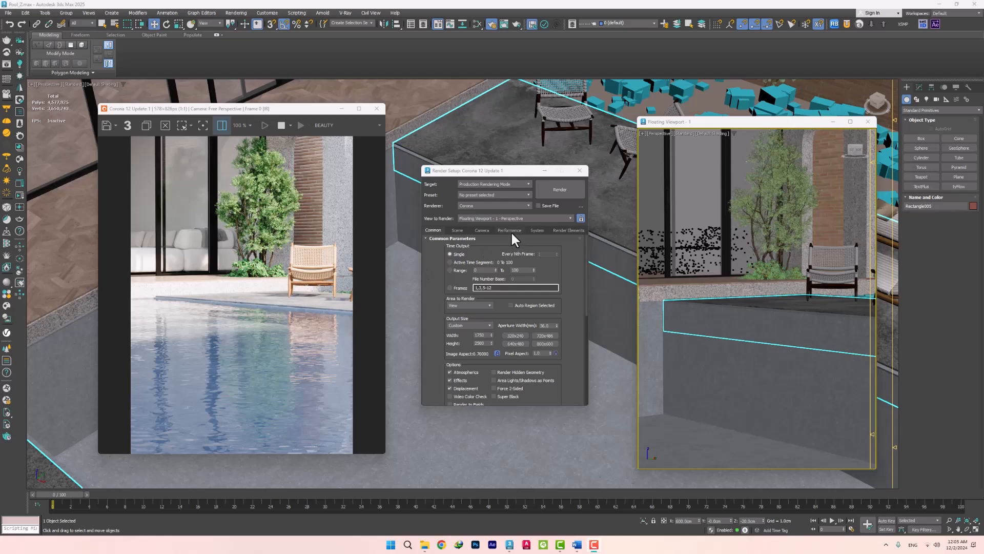
- In the Scene tab, change Production Upscaling Mode from Disabled to an enabled option
{"action": "left_click", "coordinate": [457, 230]}
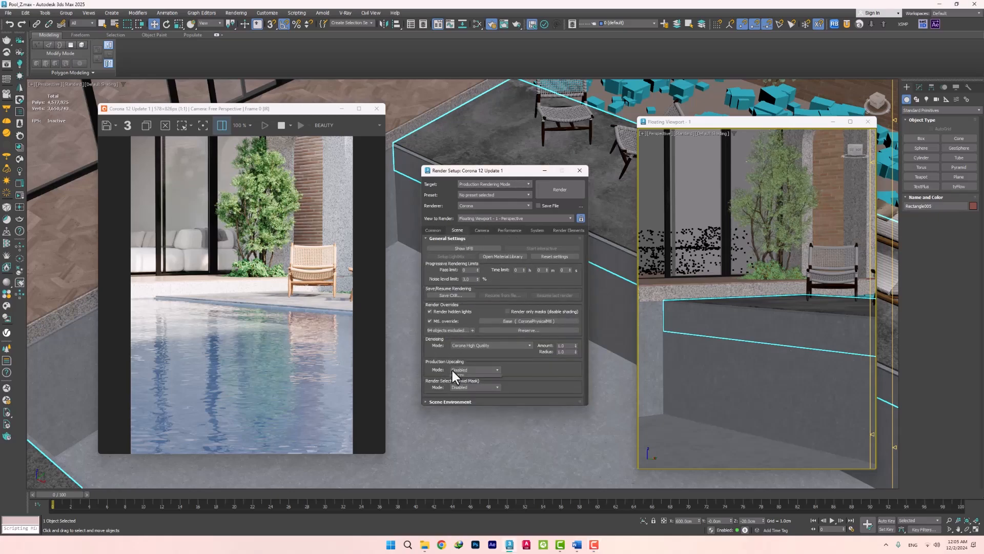
{"action": "left_click", "coordinate": [495, 369]}
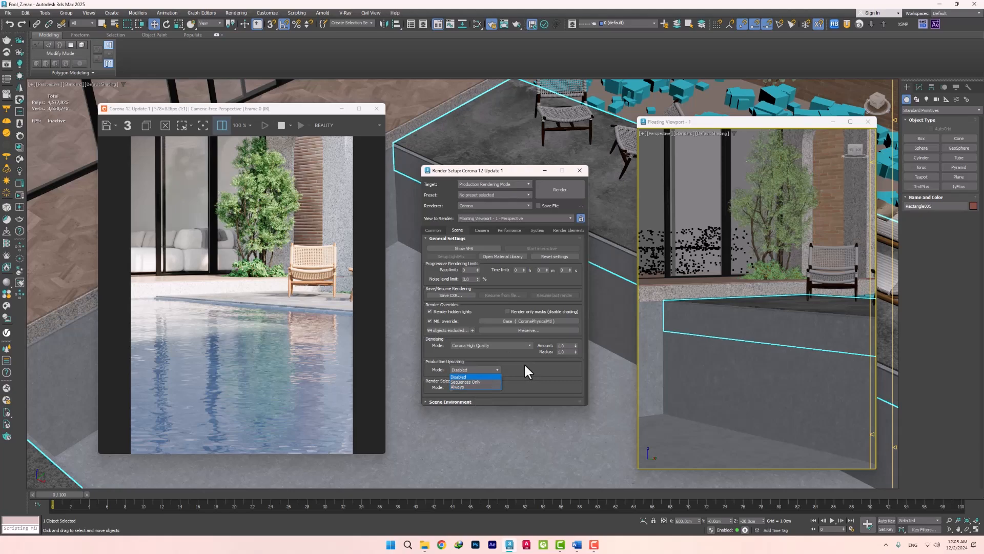
{"action": "left_click", "coordinate": [509, 230]}
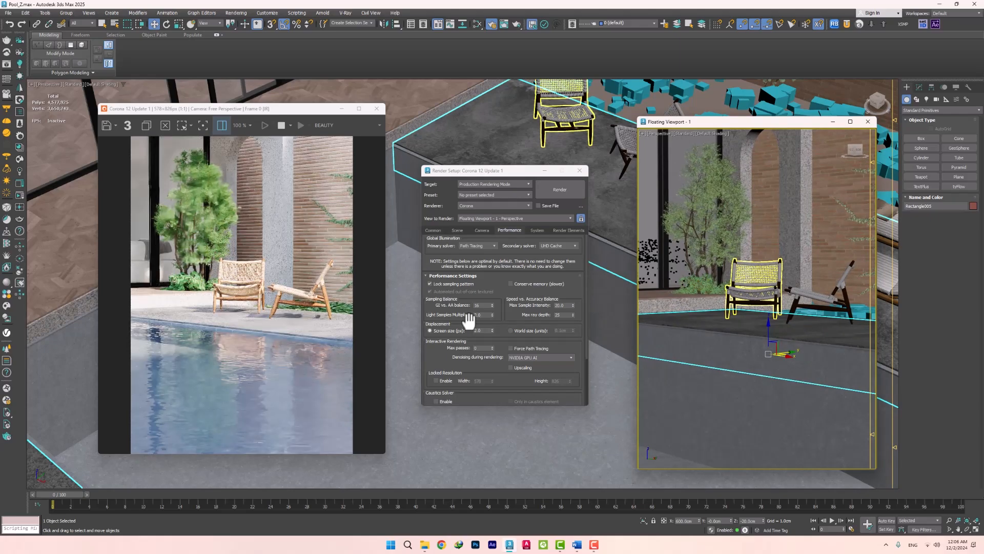
{"action": "left_click", "coordinate": [511, 366]}
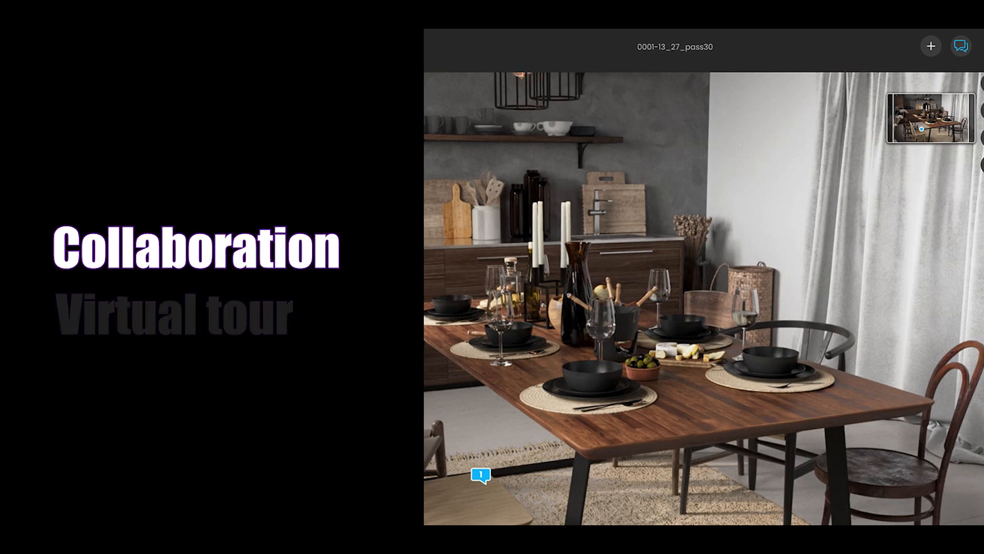
- Open the Comments panel on the shared dining-room render
{"action": "left_click", "coordinate": [961, 46]}
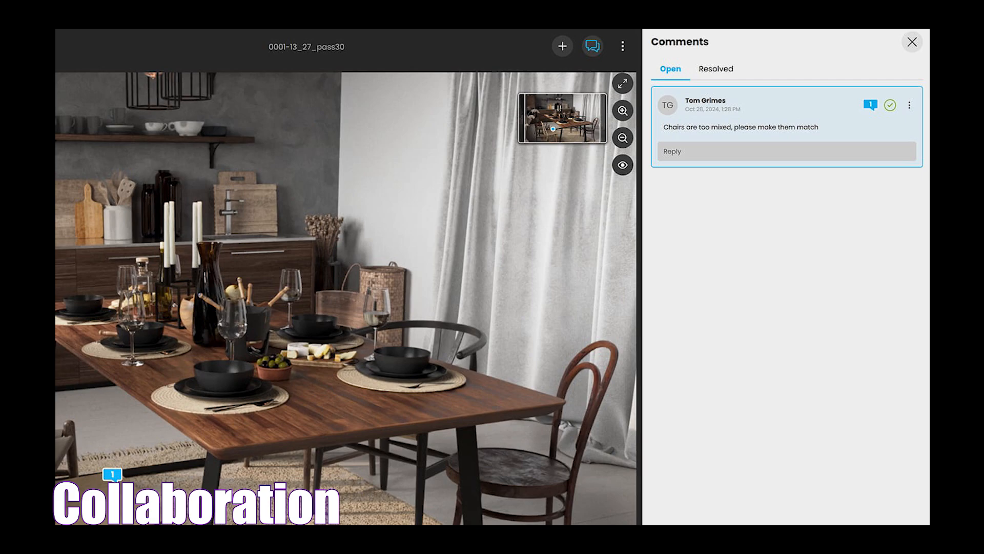